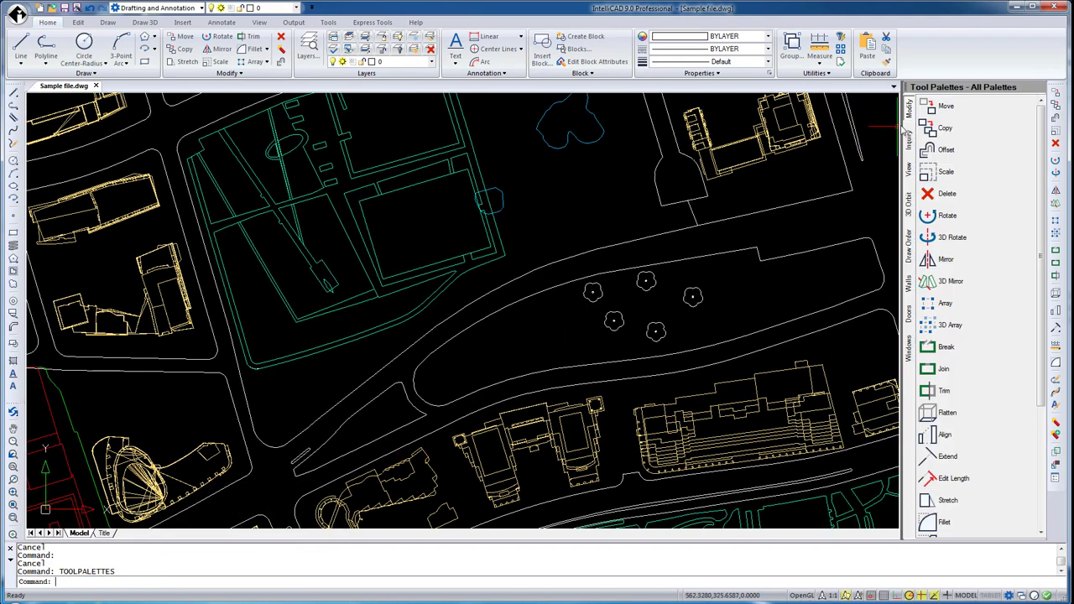
- Move one selected site-plan object to a new position with the Modify palette's Move tool
left_click(908, 171)
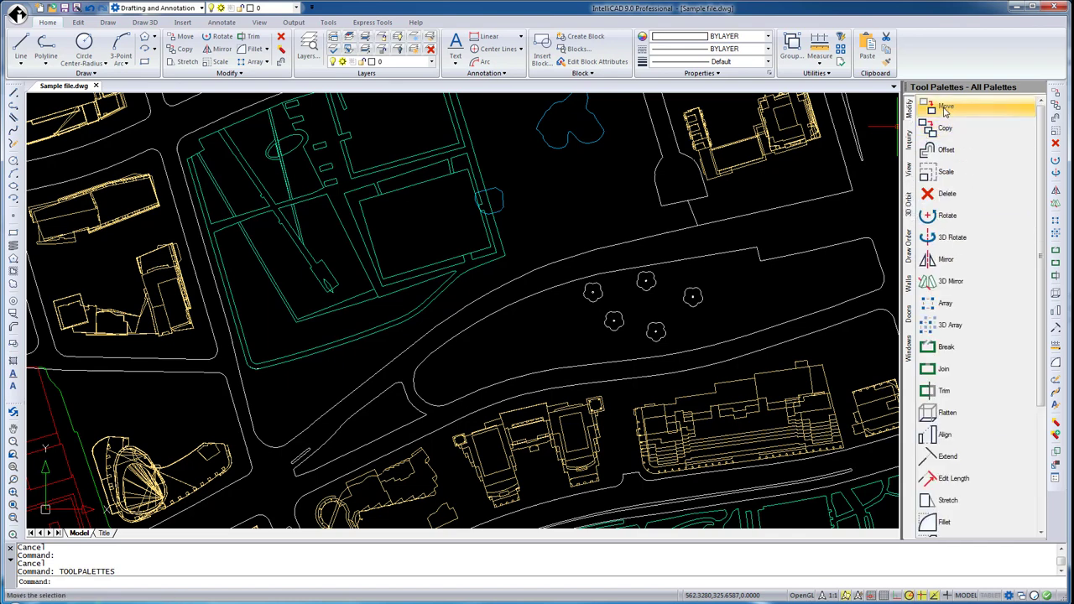
left_click(947, 106)
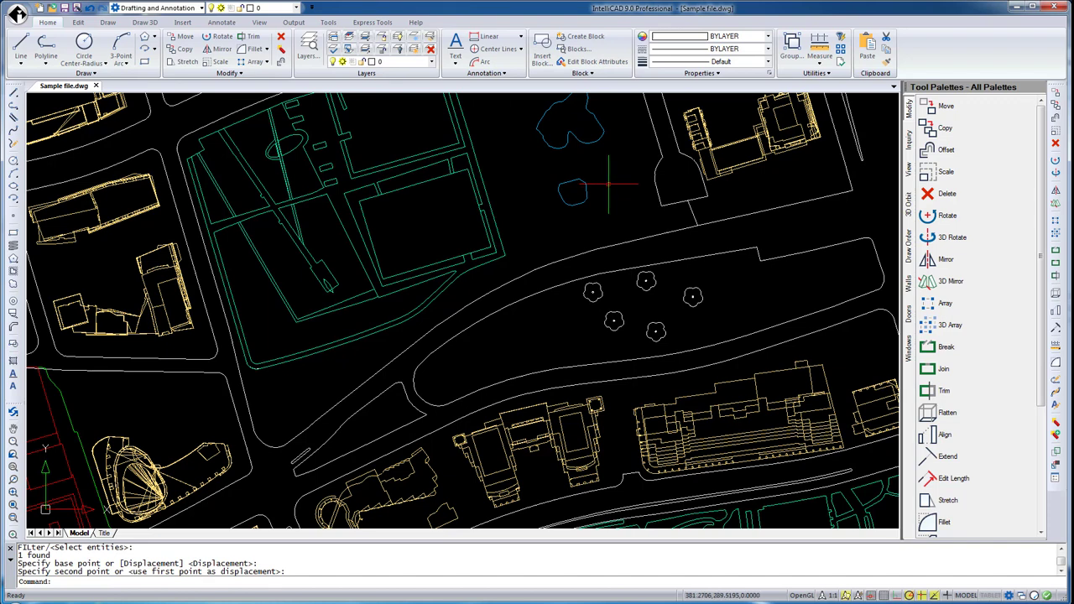
- Create a Blocks palette holding block 96 and insert another tree copy beside the others
right_click(913, 386)
type("Bloc")
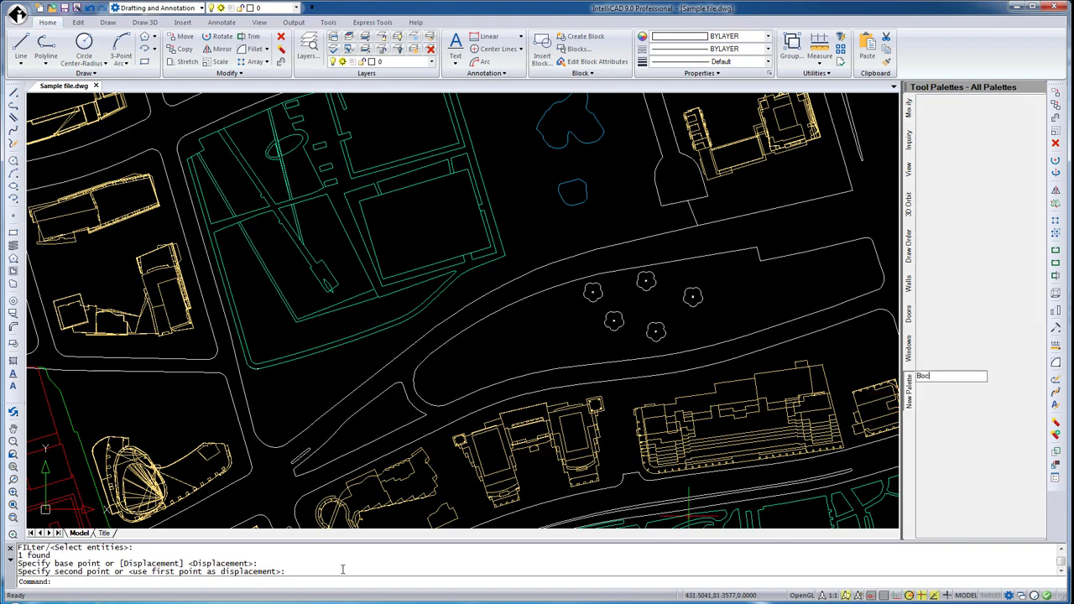
mouse_move(651, 347)
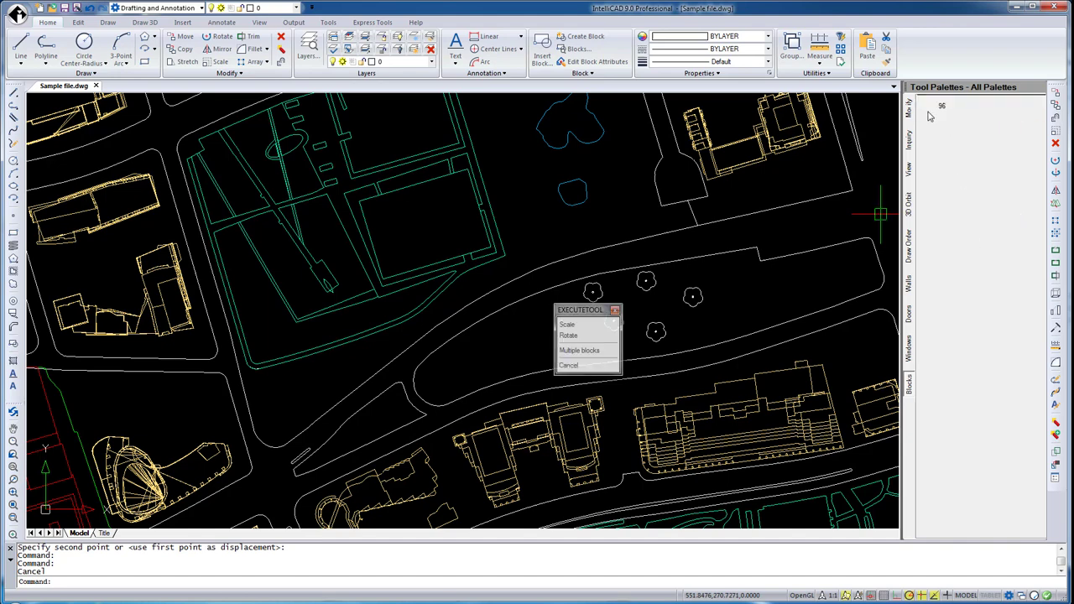
left_click(579, 351)
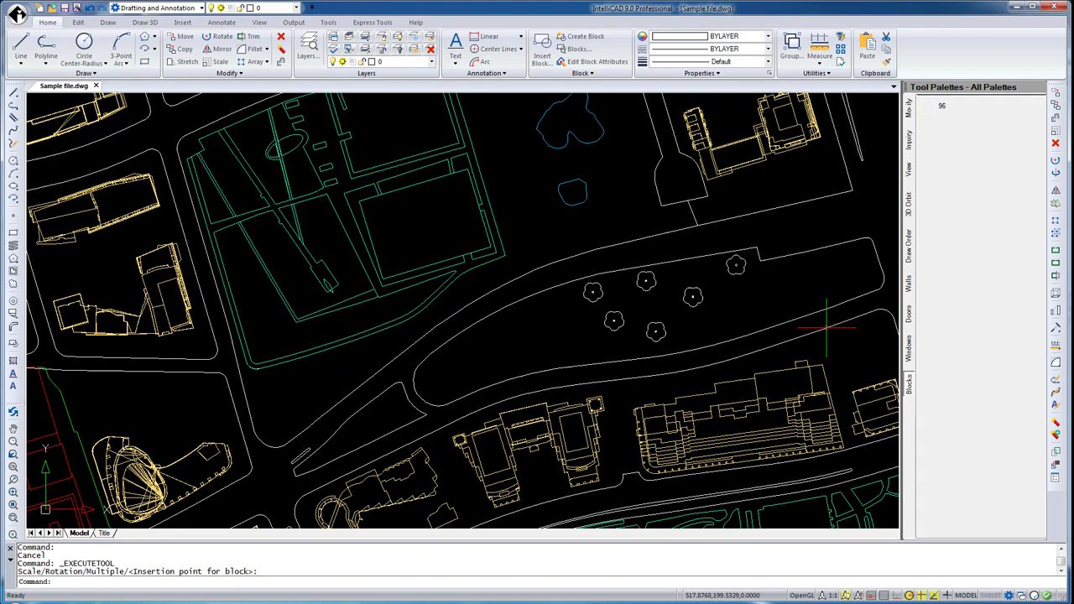
mouse_move(830, 326)
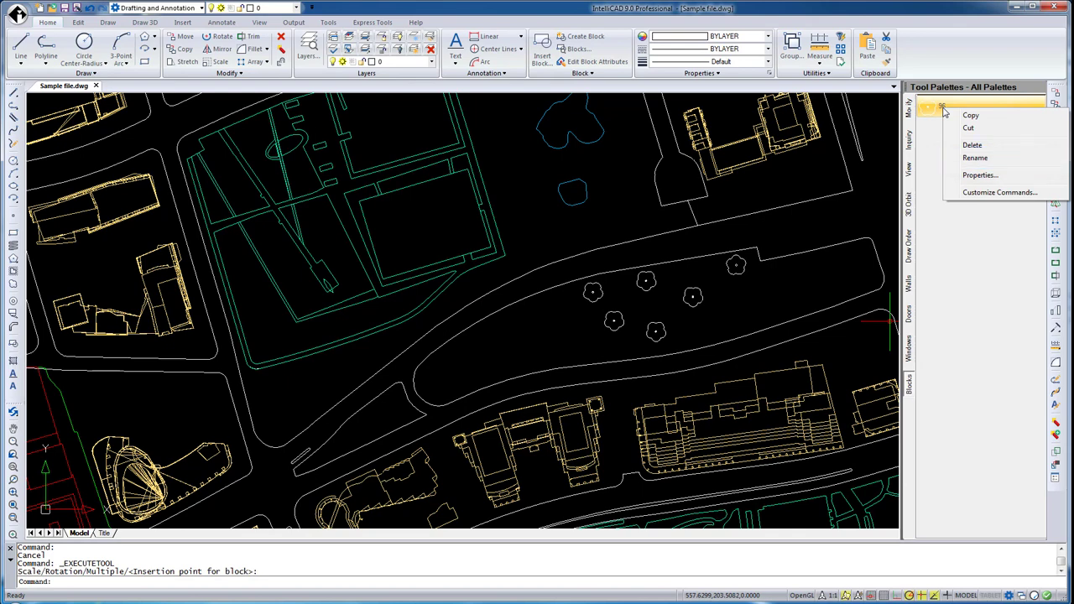
- Review the 96 block tool's properties, then start the EXPPALETTES command
left_click(980, 175)
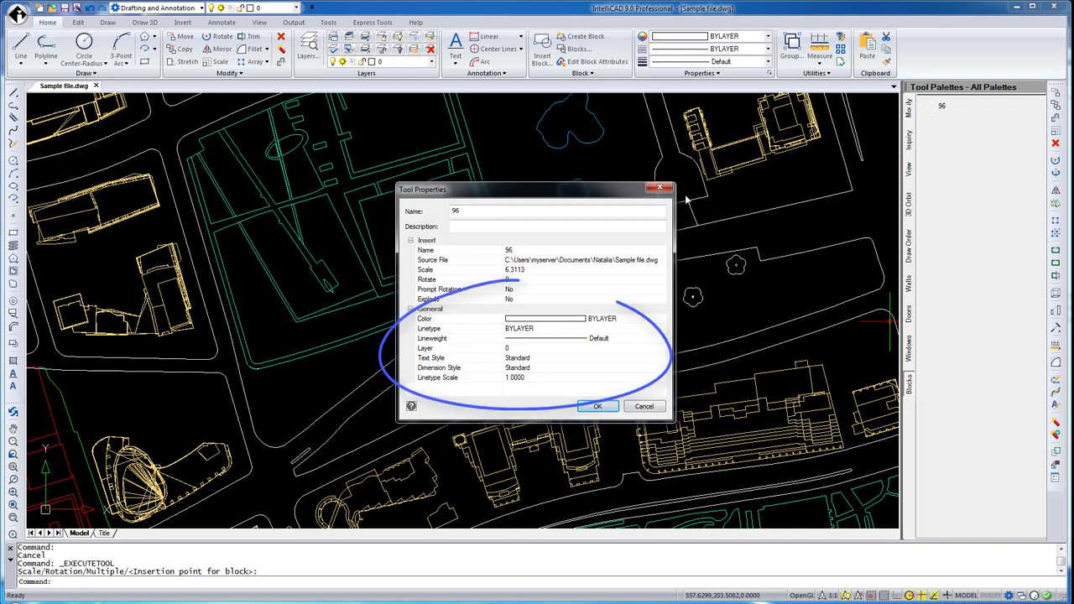
left_click(645, 406)
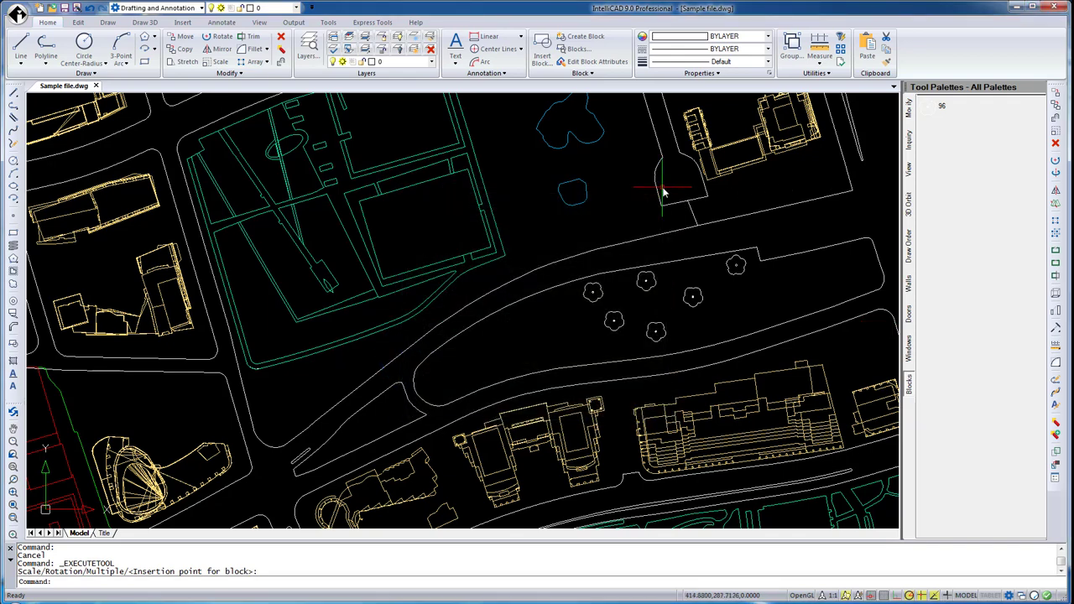
type("e")
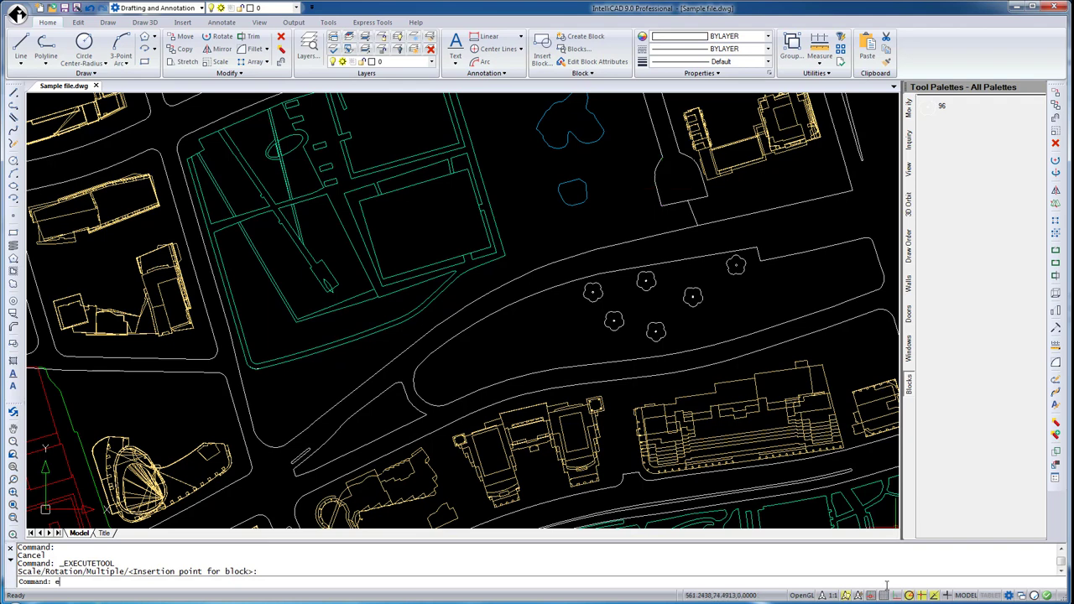
type("exppalettes")
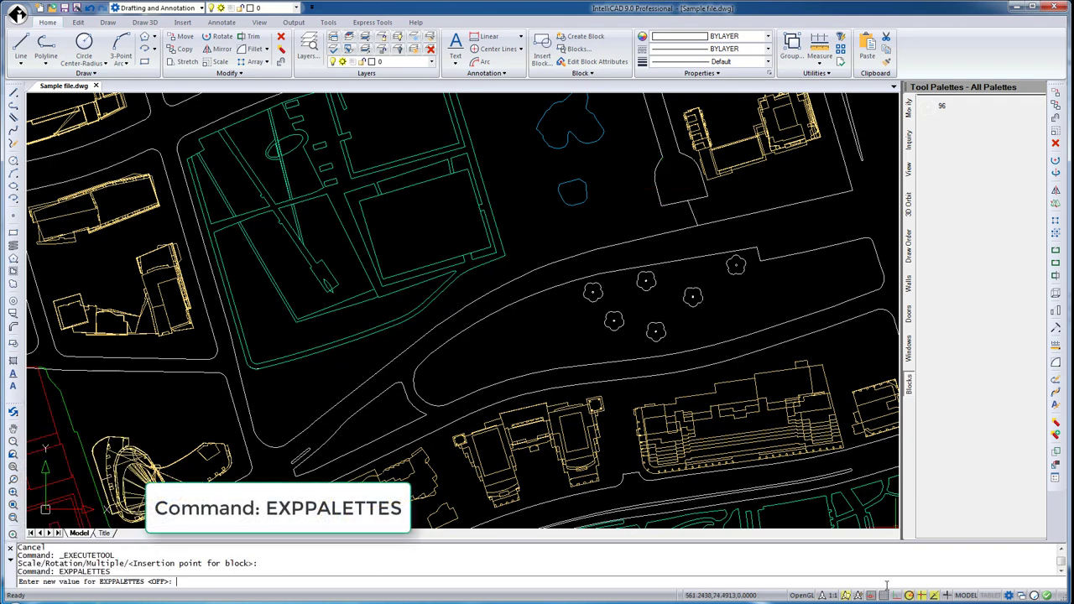
- Set EXPPALETTES to 1 so the Block and Layer explorers dock with the tool palettes
type("1")
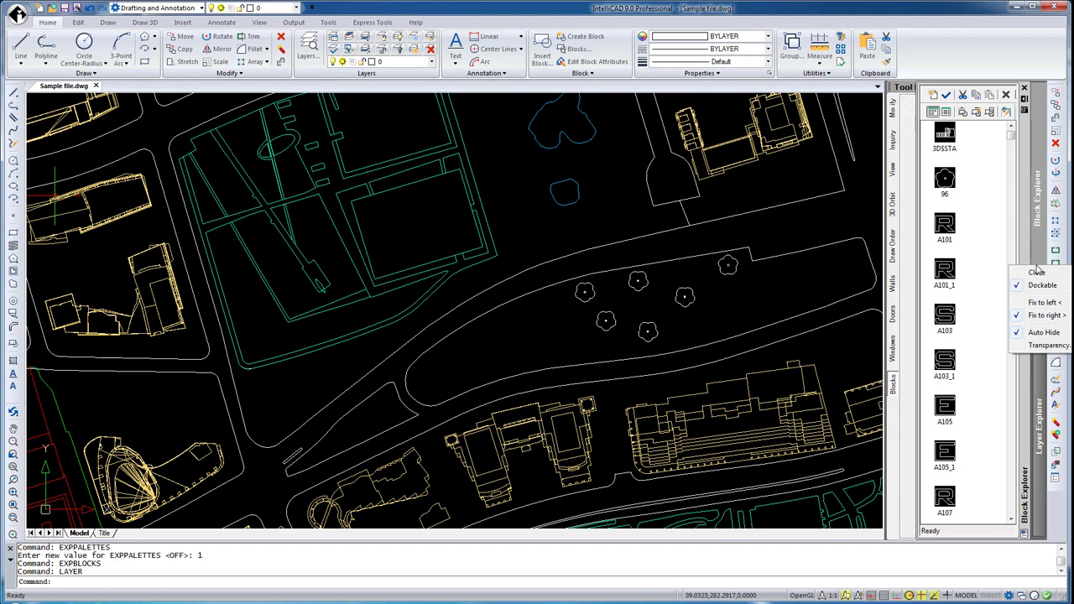
left_click(1049, 346)
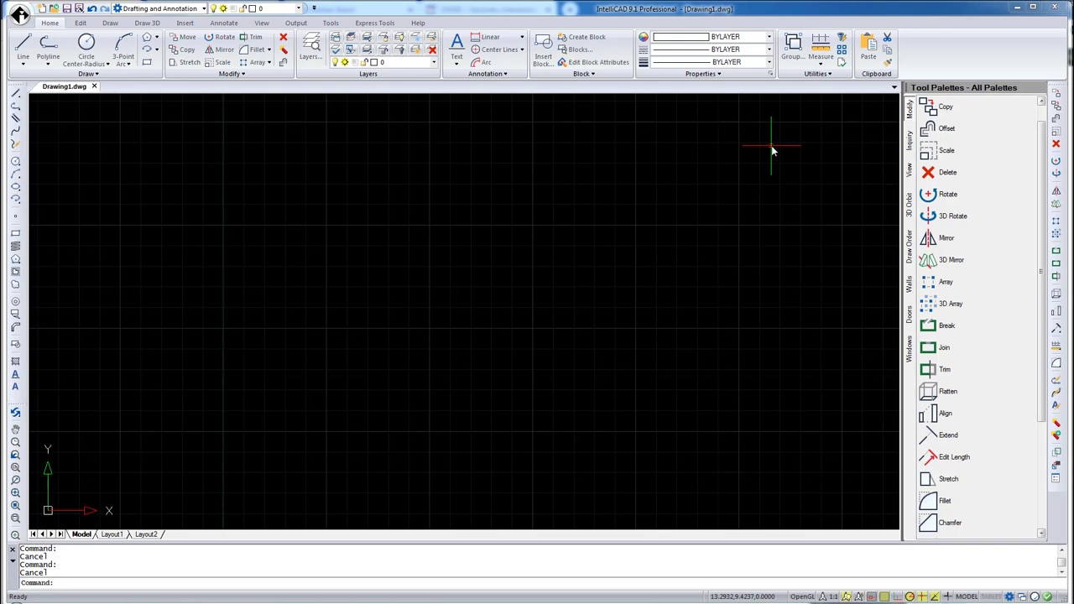
mouse_move(838, 126)
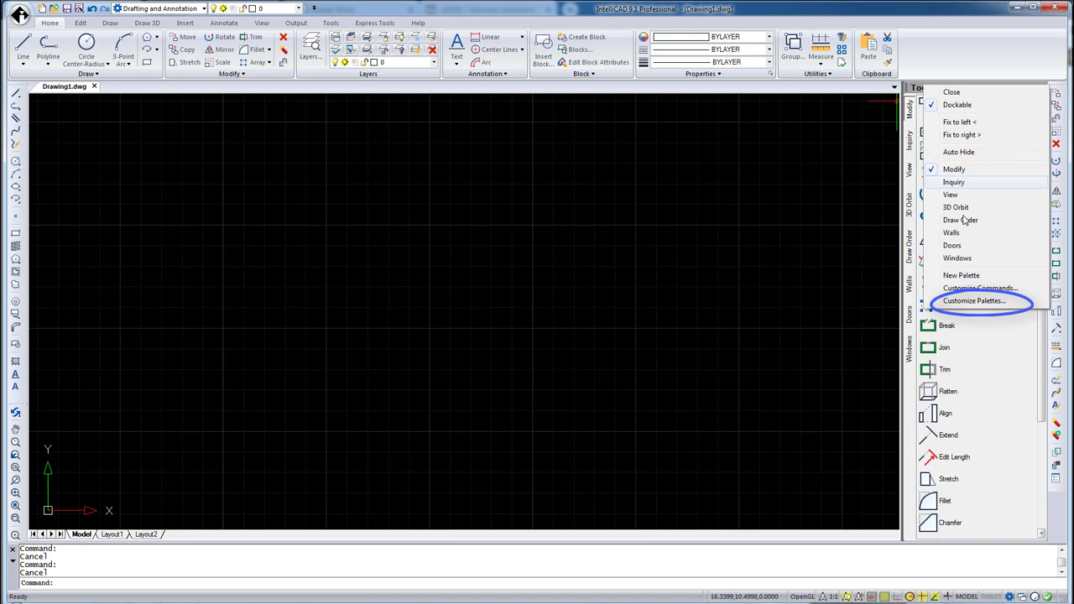
- Import blocks.xtp via Customize Palettes, adding a Blocks palette with circle and rectangle tools
left_click(973, 301)
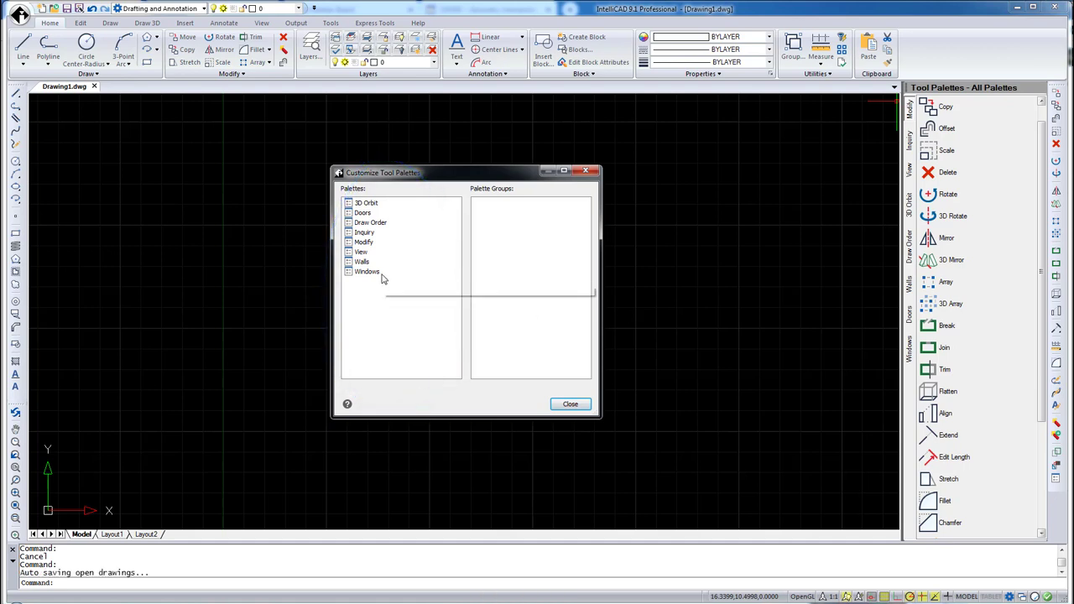
right_click(366, 272)
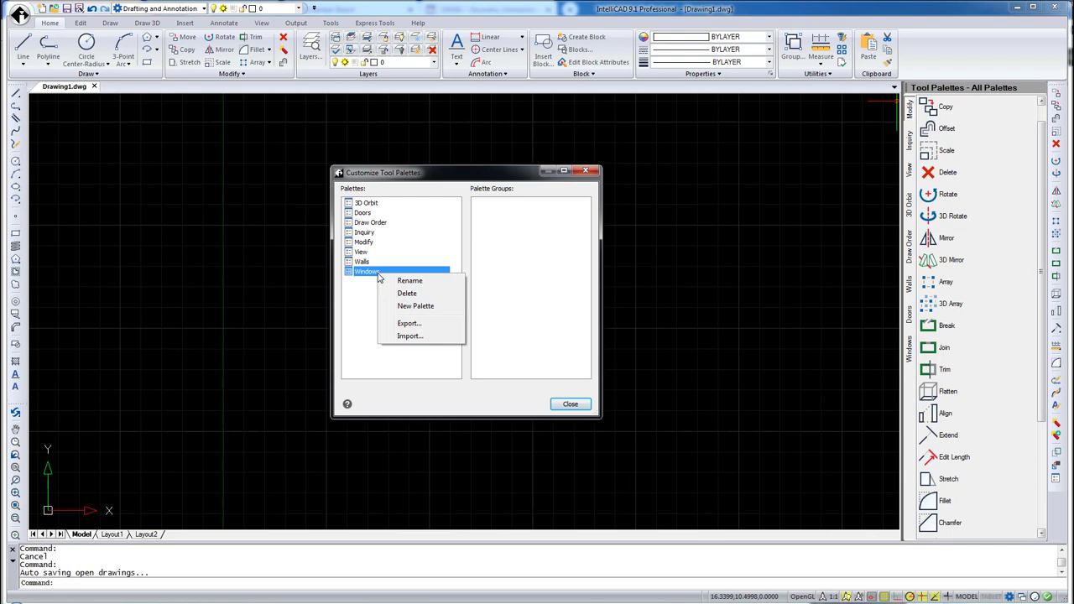
left_click(408, 322)
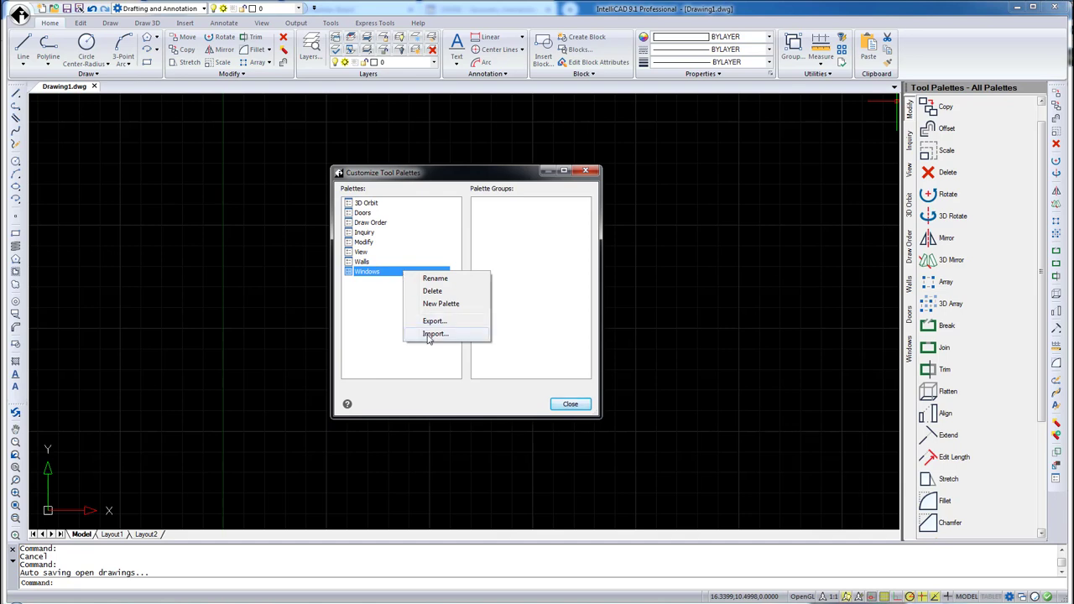
left_click(435, 334)
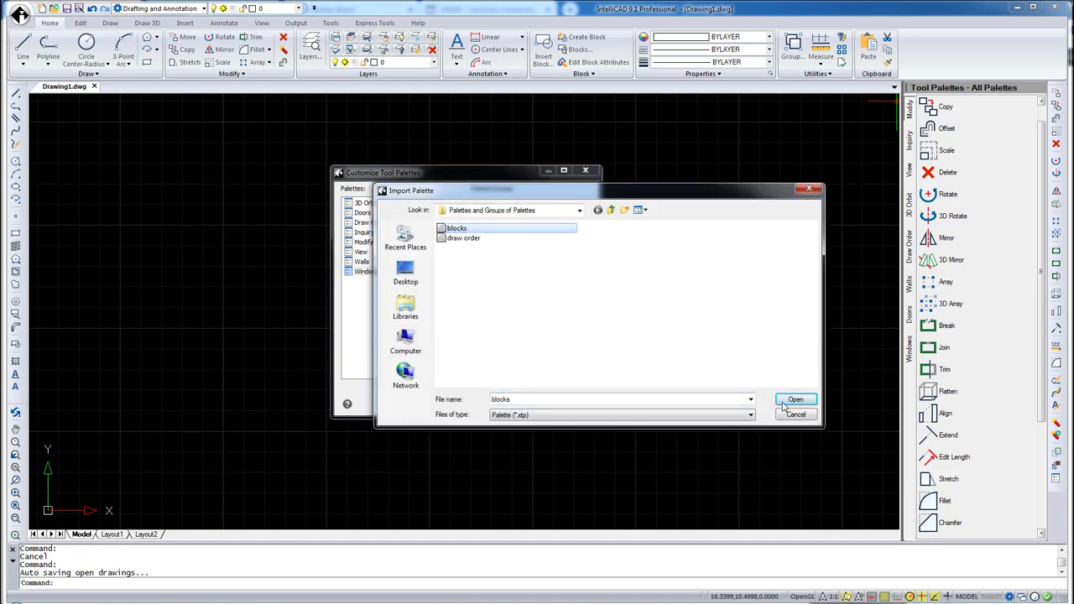
left_click(796, 399)
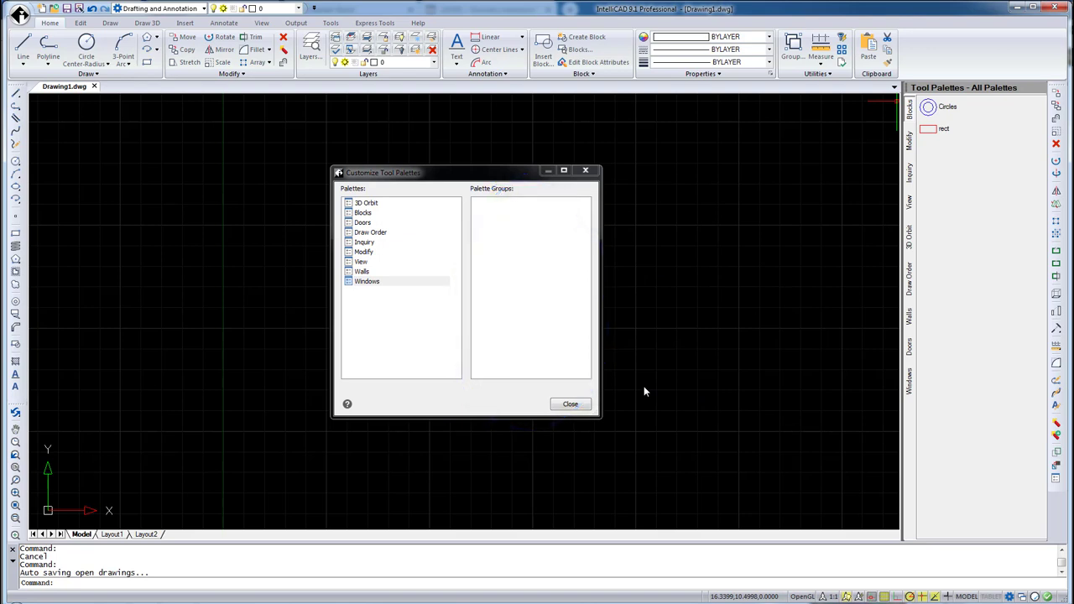
- Create a New Group of Doors, Walls and Blocks palettes, show All Palettes, and reopen the group's options
right_click(533, 285)
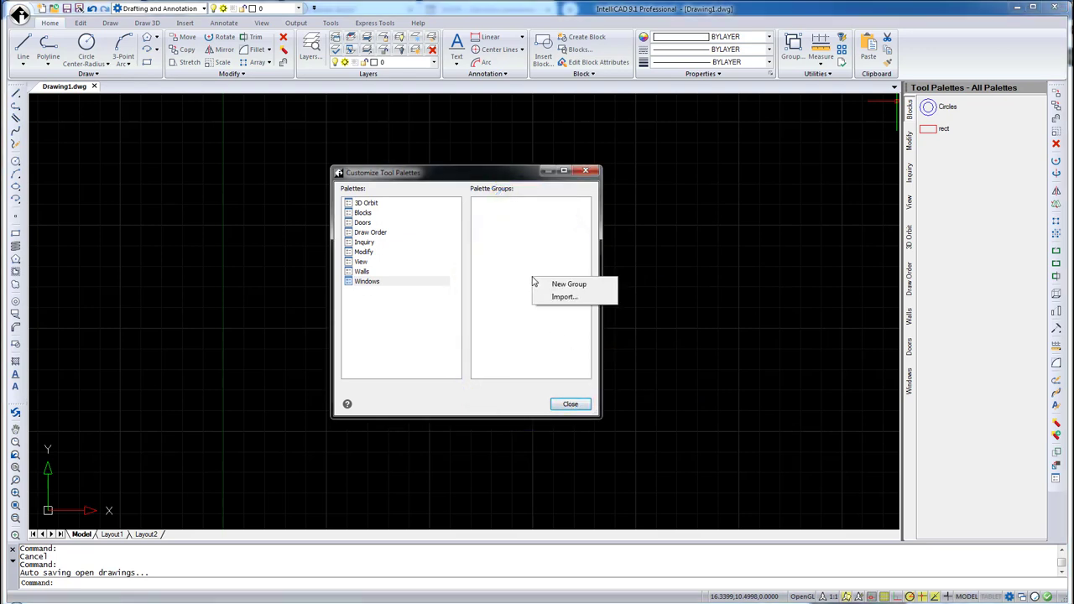
left_click(569, 284)
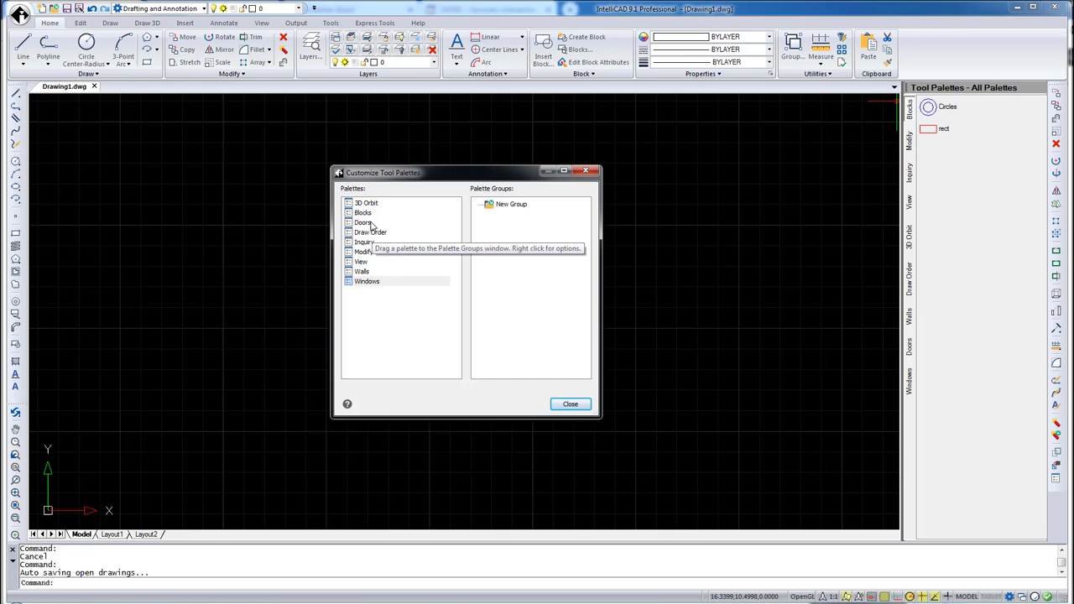
left_click_drag(363, 222, 513, 216)
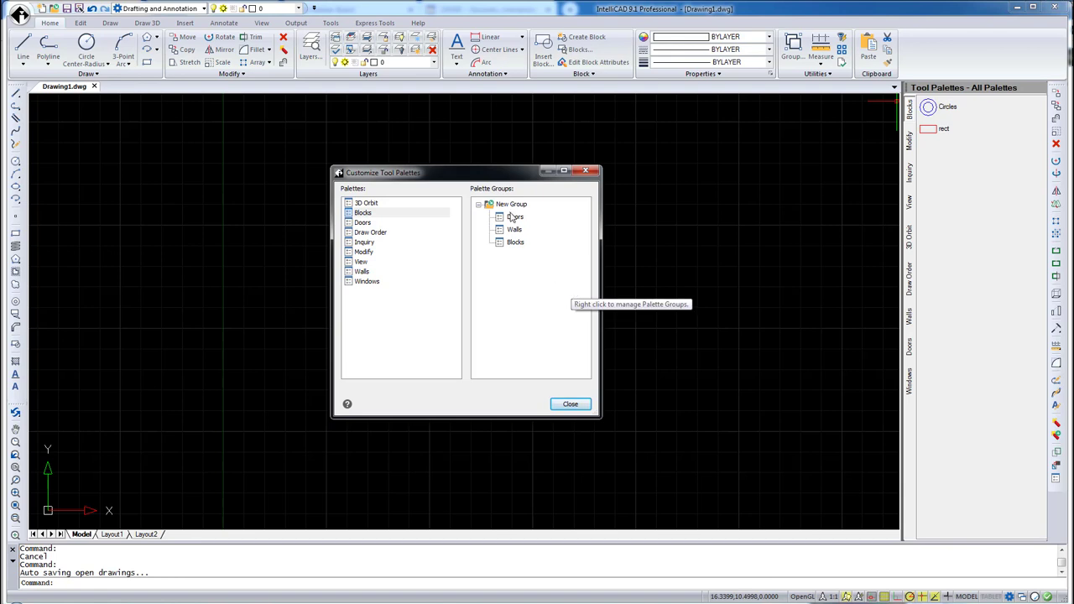
right_click(512, 204)
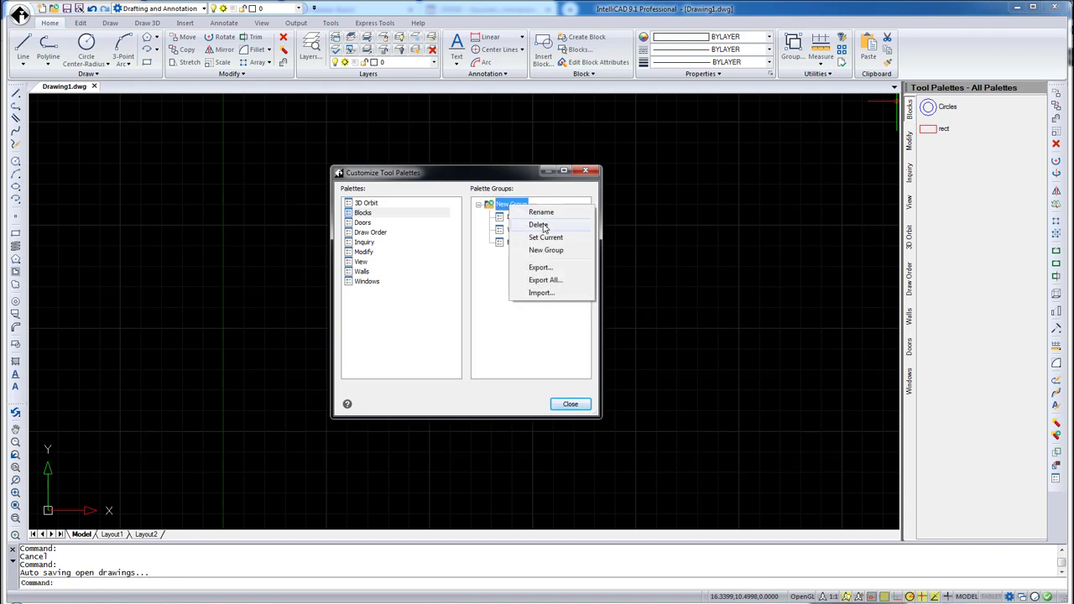
left_click(547, 237)
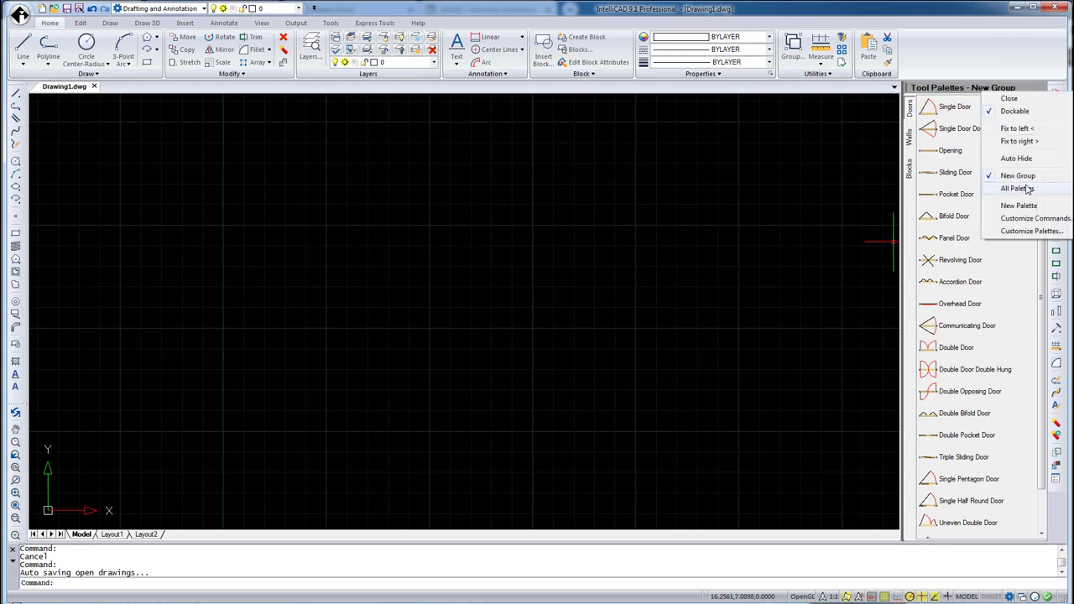
left_click(1017, 188)
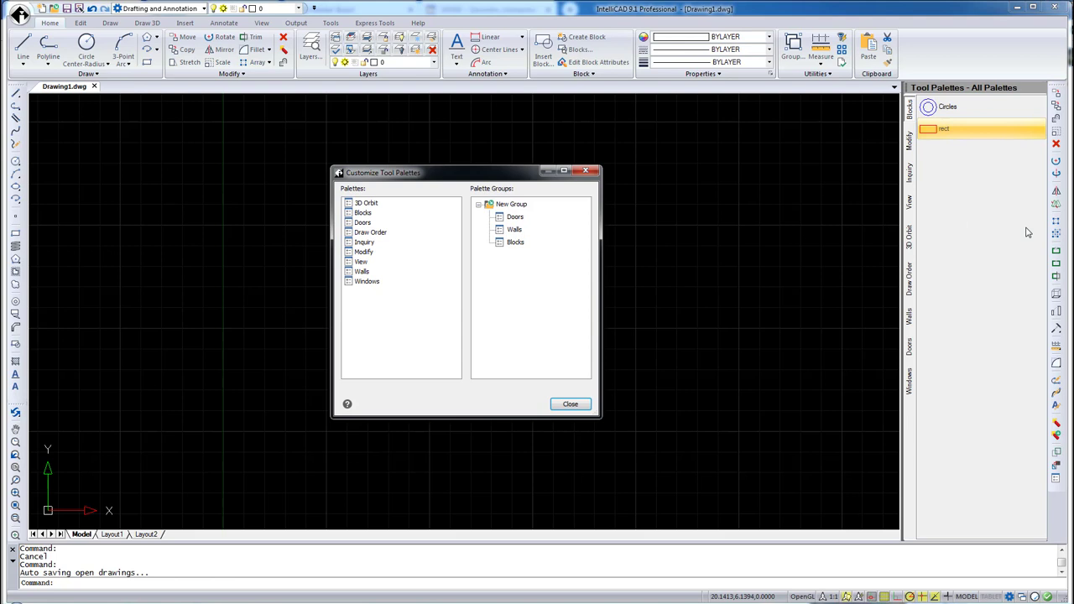
right_click(512, 204)
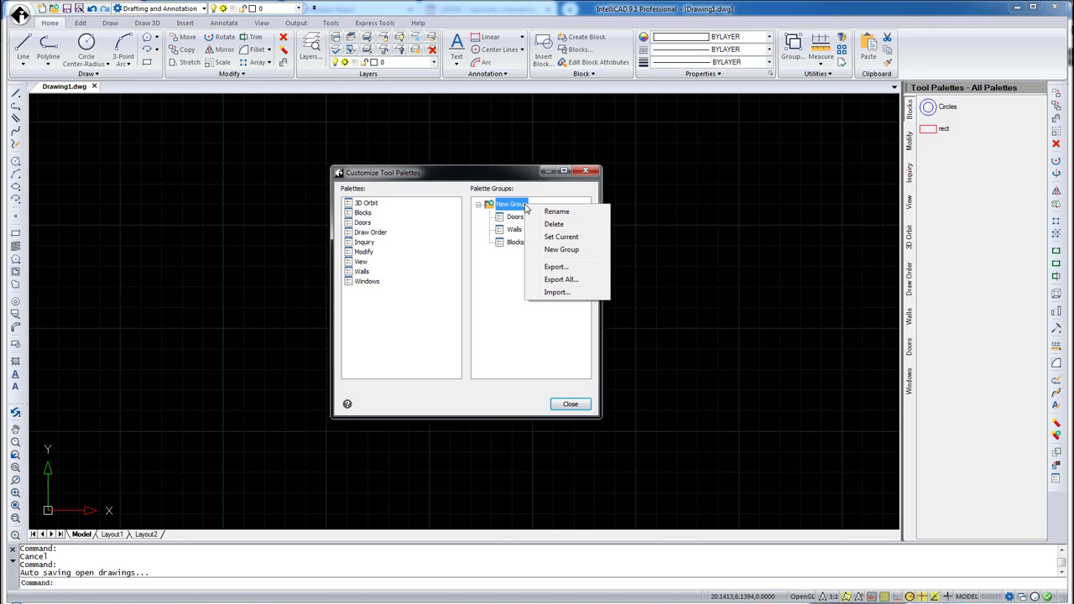
- Import imported group.xpg as a palette group with Walls, Blocks and Draw Order, then close customization
left_click(557, 292)
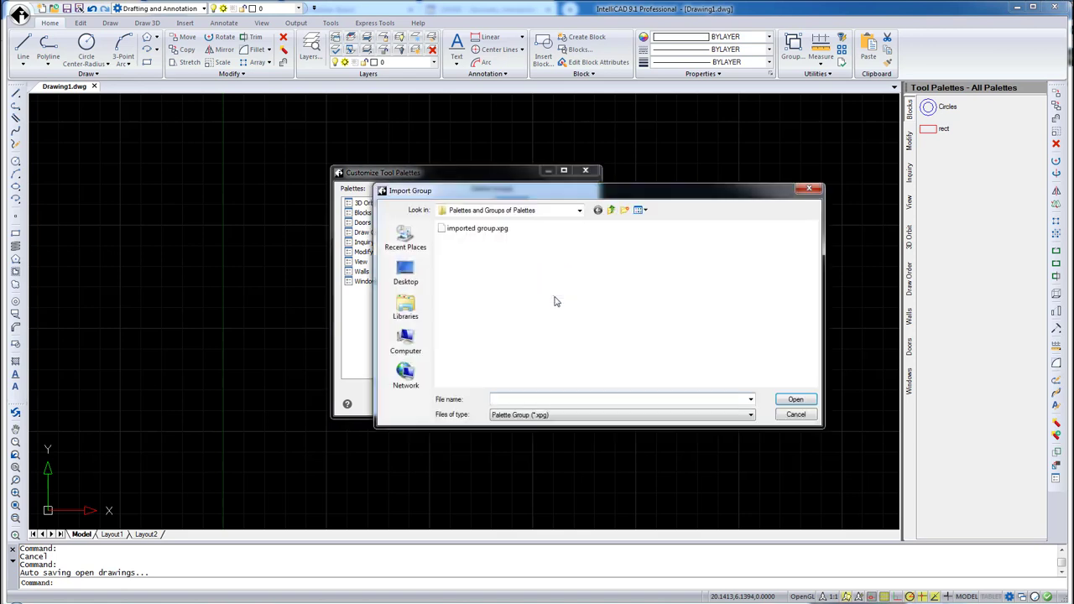
left_click(476, 228)
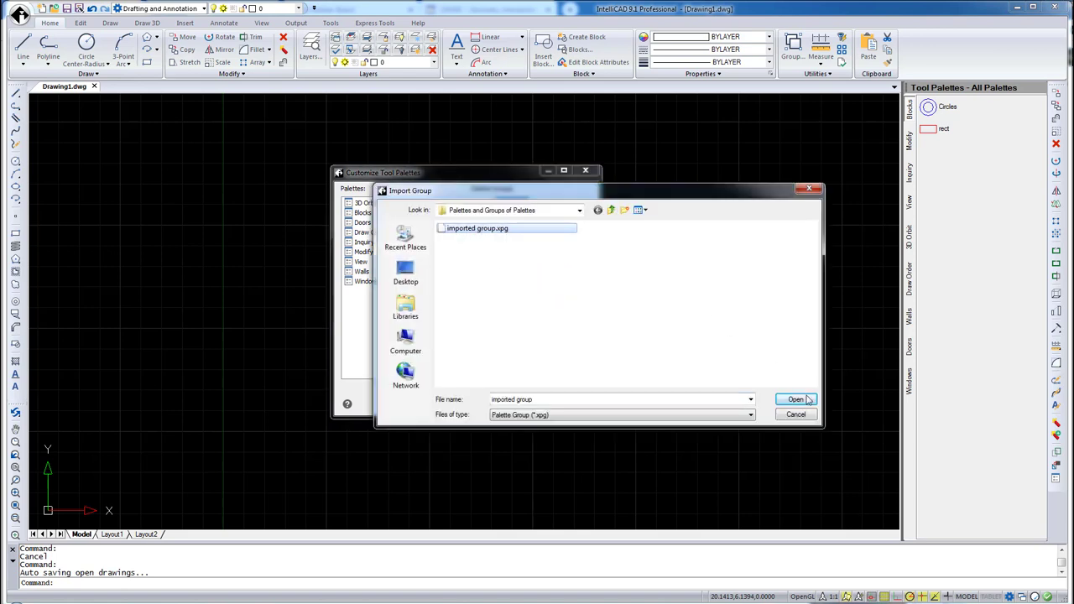
left_click(795, 400)
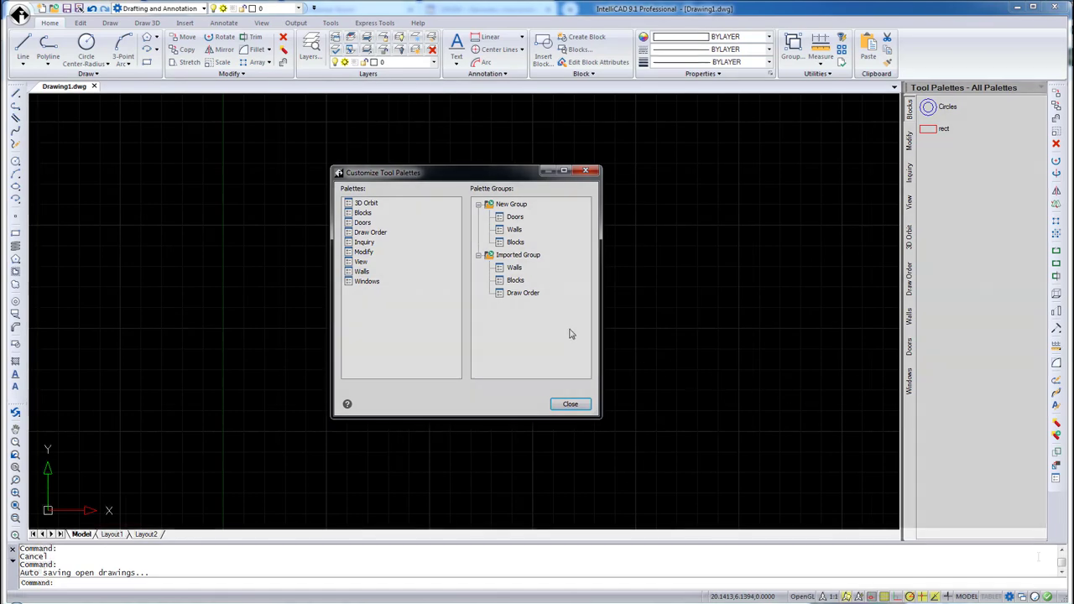
left_click(571, 403)
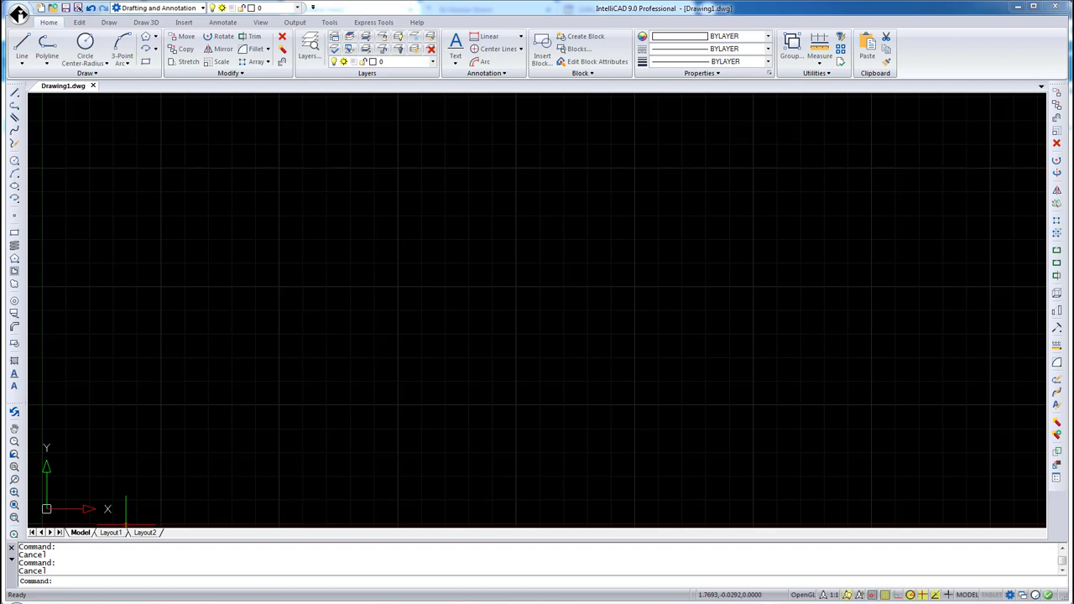
mouse_move(502, 108)
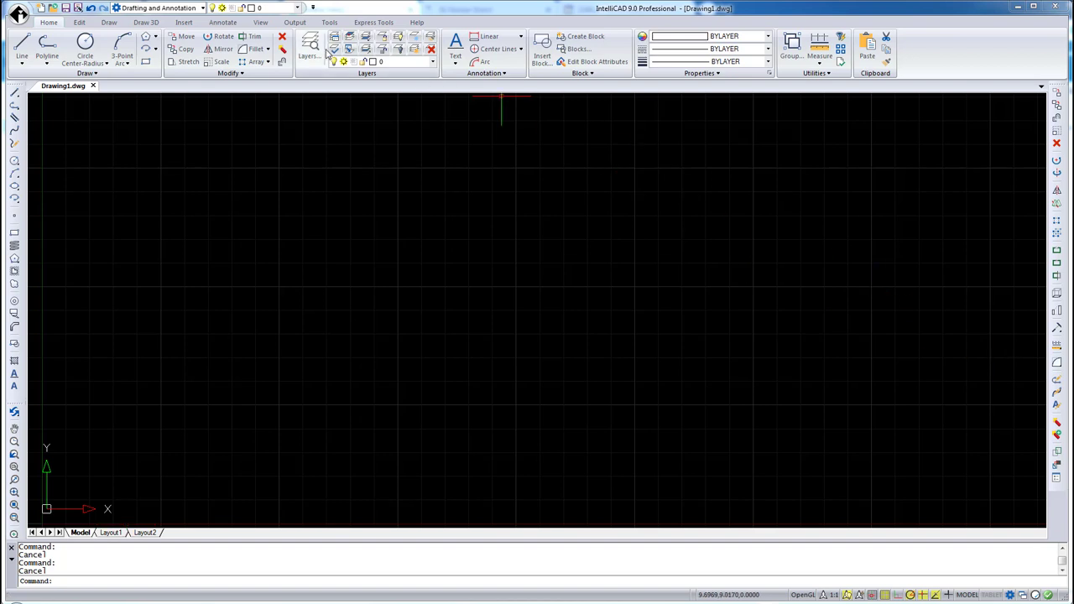
- Browse the Tools and Annotate ribbon tabs and the expanded annotation options
left_click(329, 22)
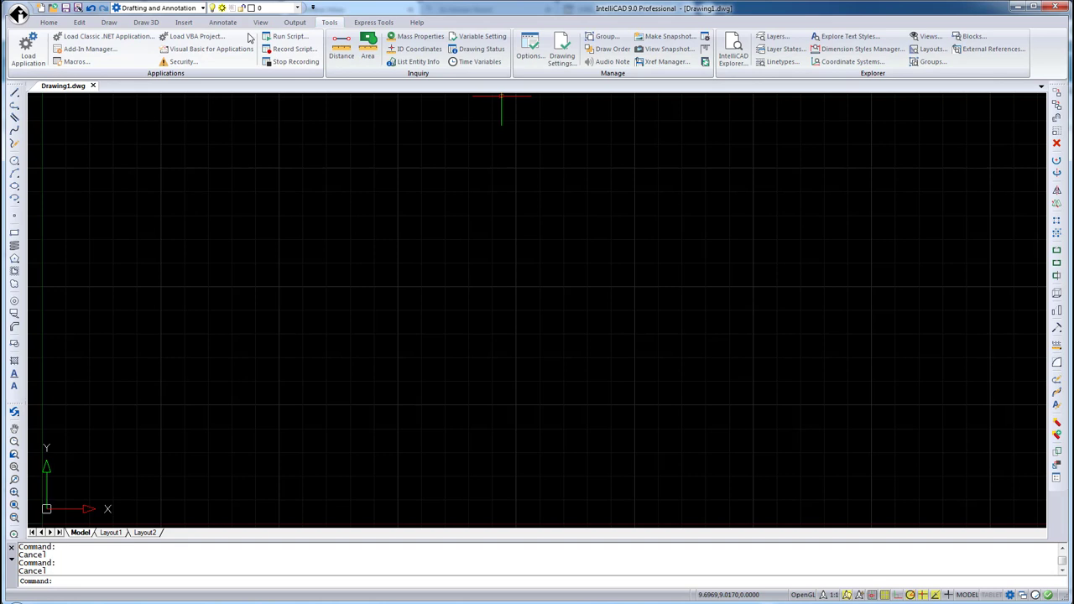
left_click(222, 22)
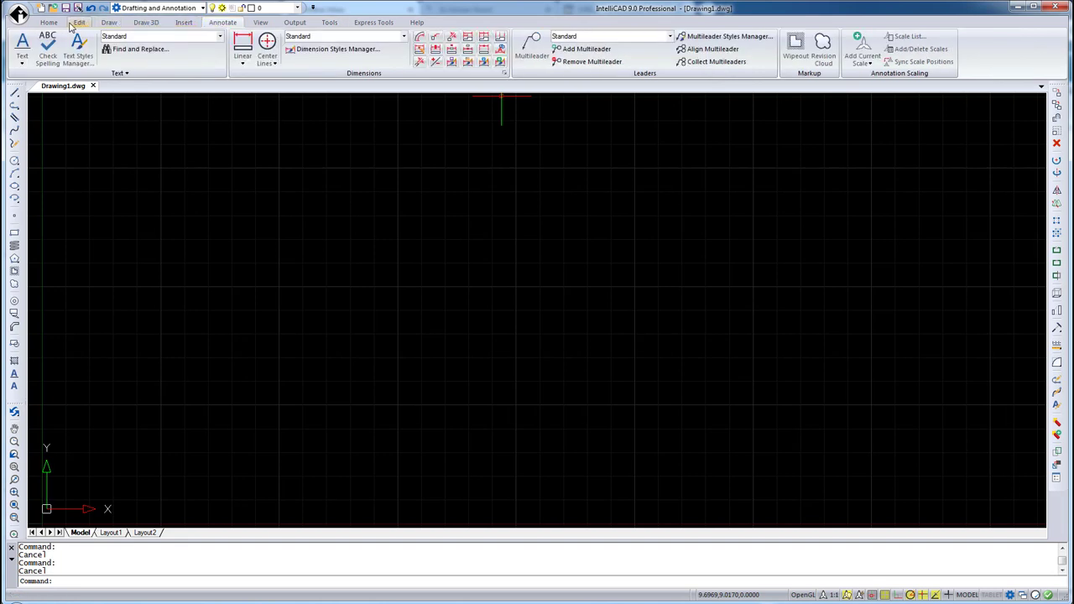
left_click(47, 22)
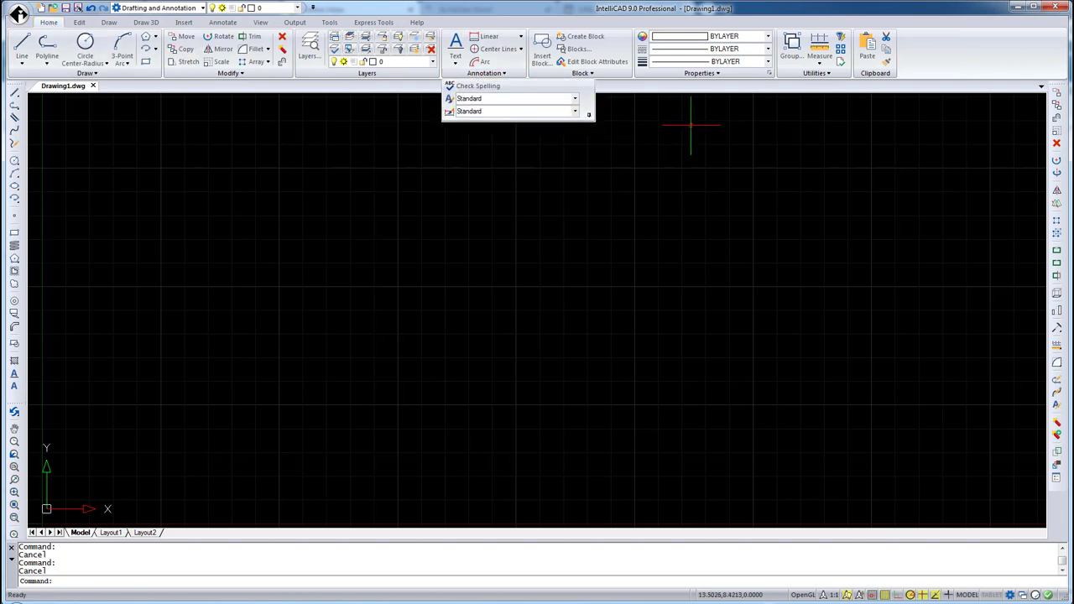
mouse_move(588, 114)
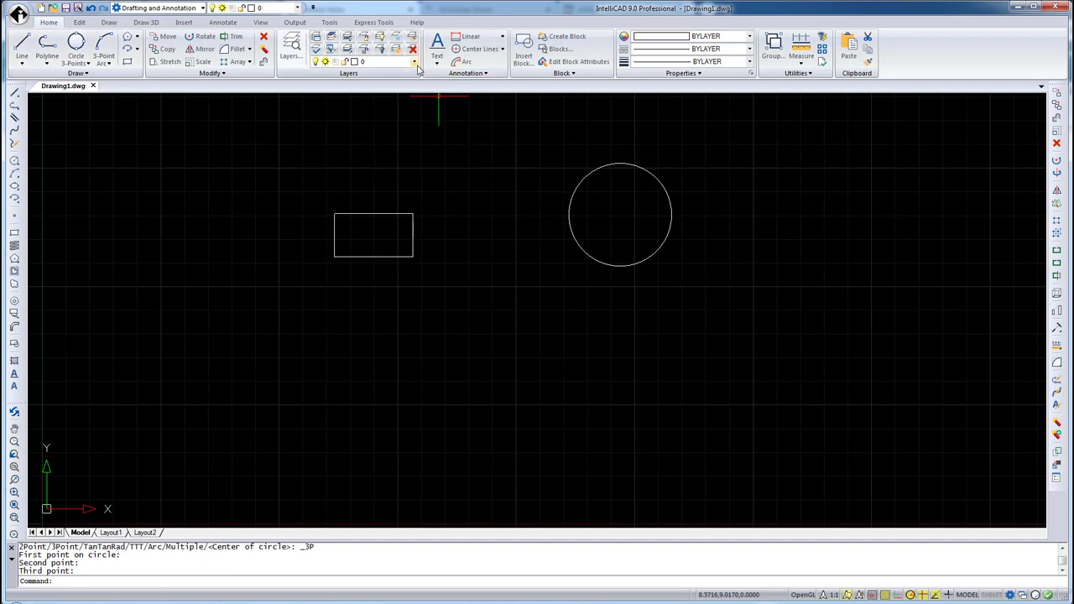
- Draw a rectangle and circle, then start a Multiline Text block from the Text dropdown
left_click(413, 64)
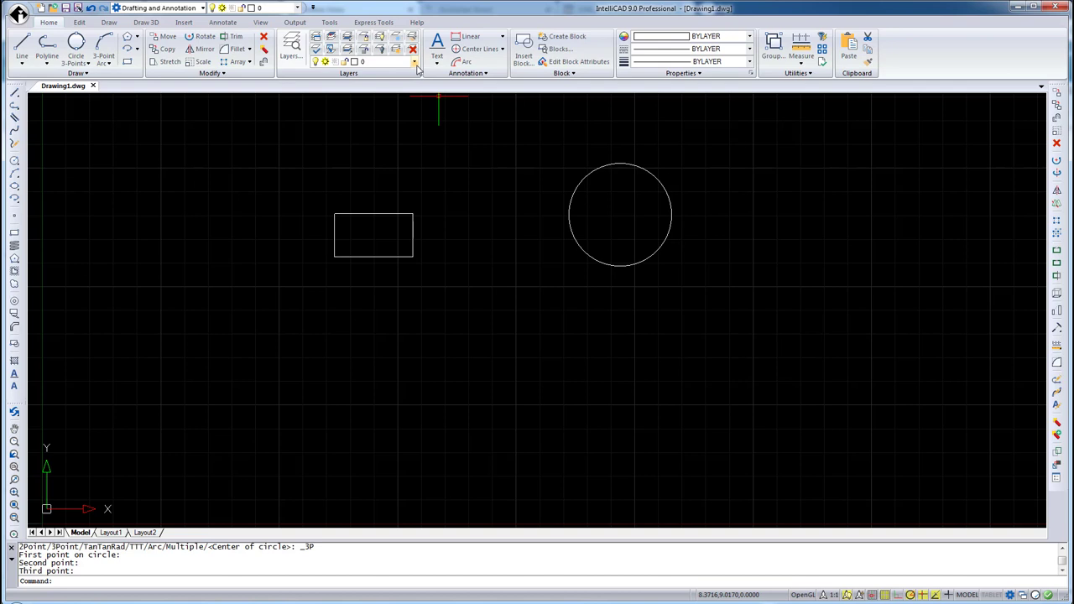
left_click(436, 47)
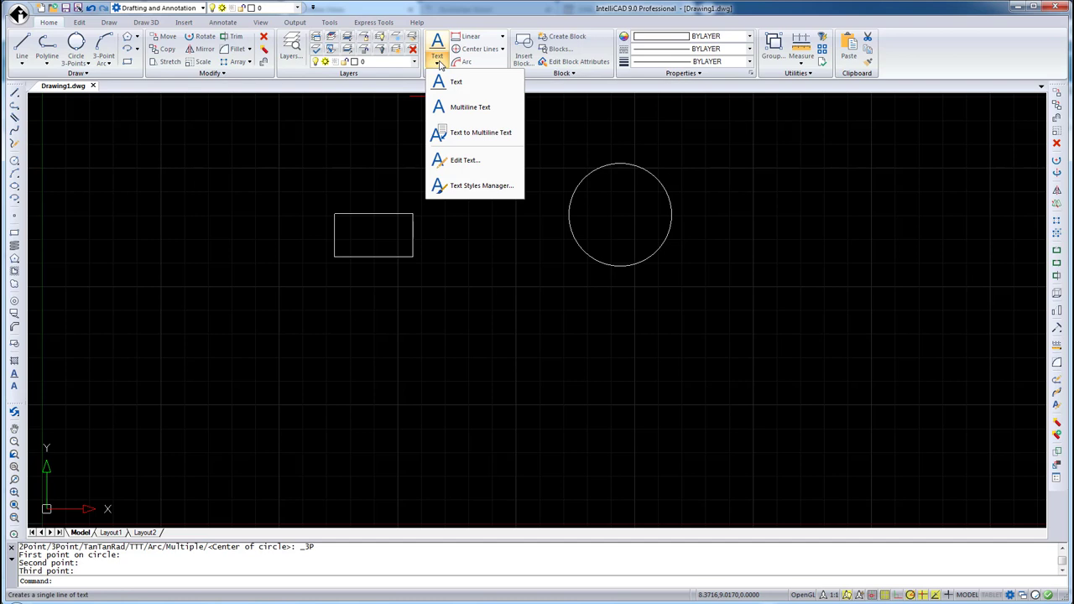
left_click(470, 107)
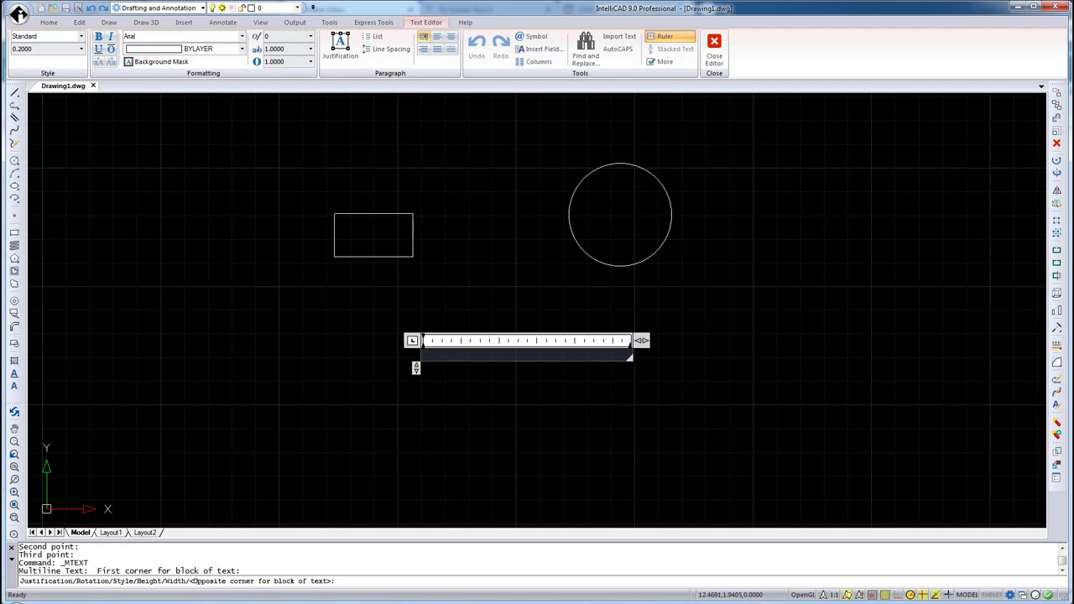
mouse_move(634, 433)
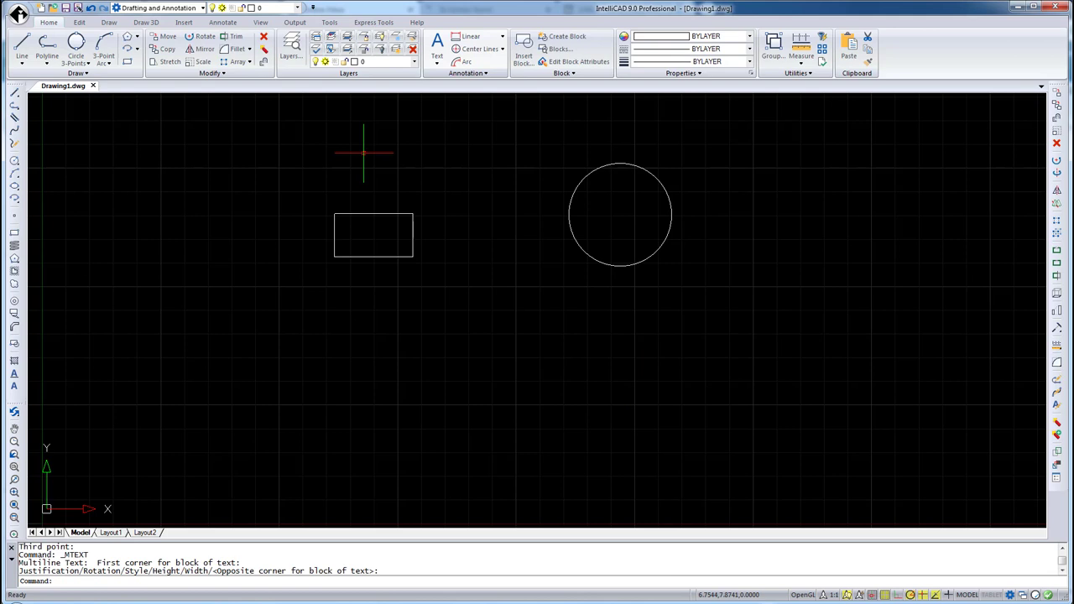
- Minimize the ribbon to tab names via the Quick Access menu, then show the View commands
left_click(312, 7)
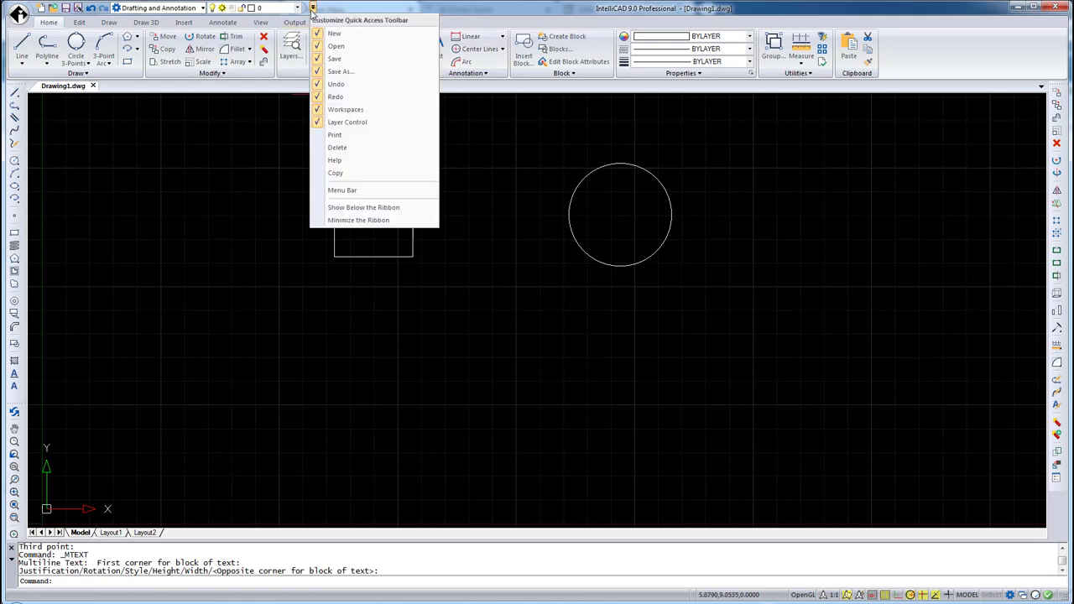
mouse_move(344, 134)
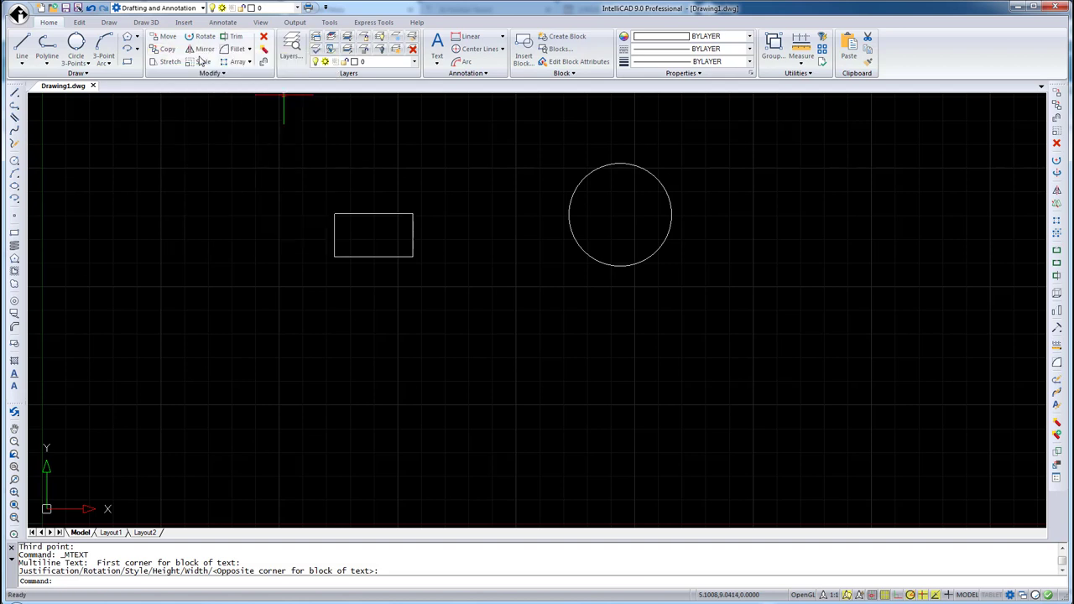
left_click(339, 7)
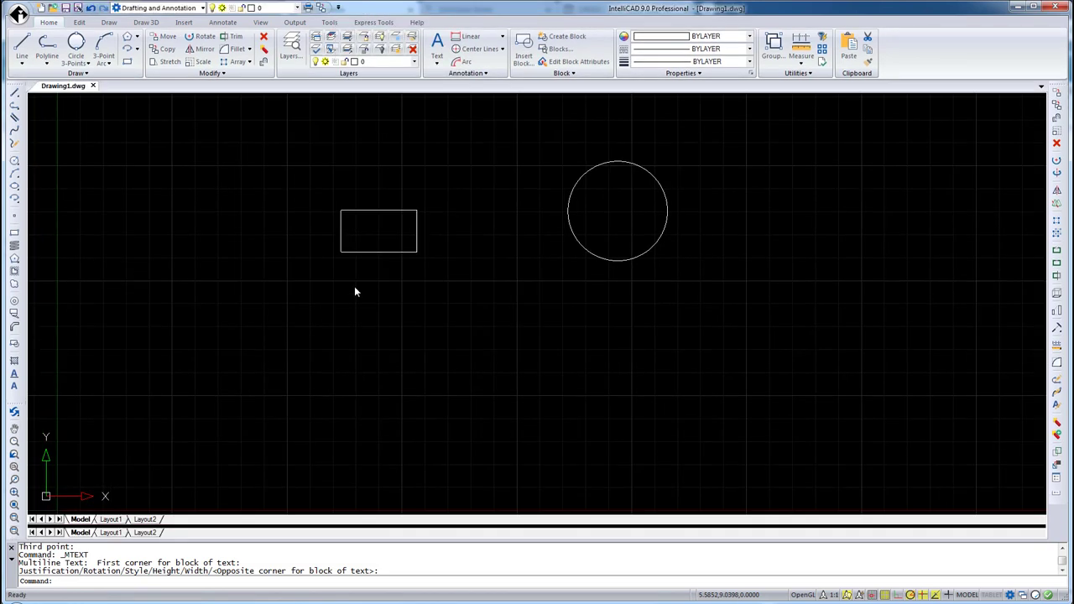
left_click(339, 7)
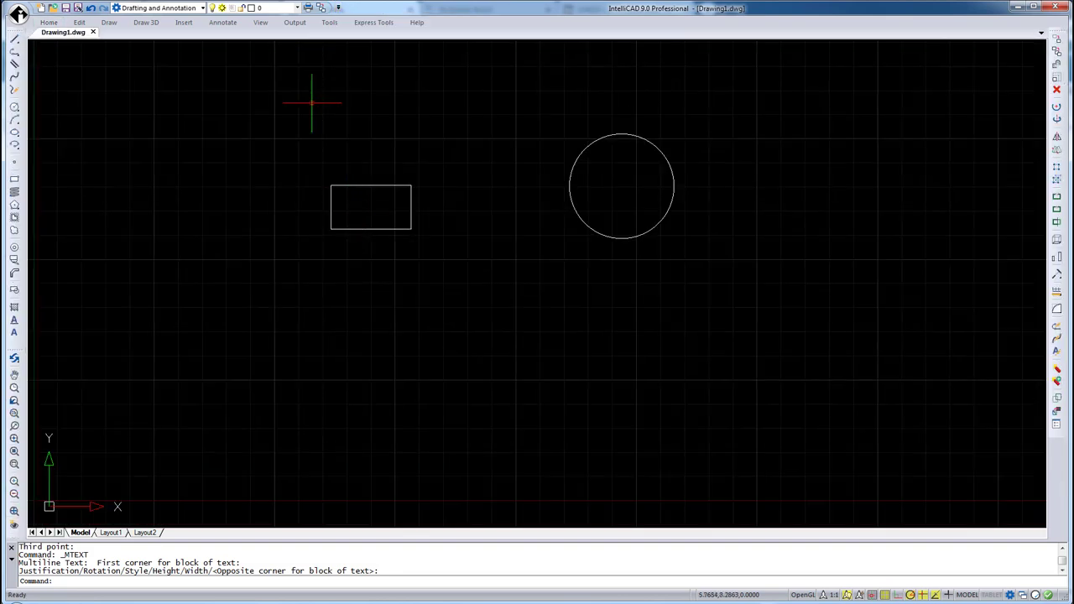
left_click(260, 22)
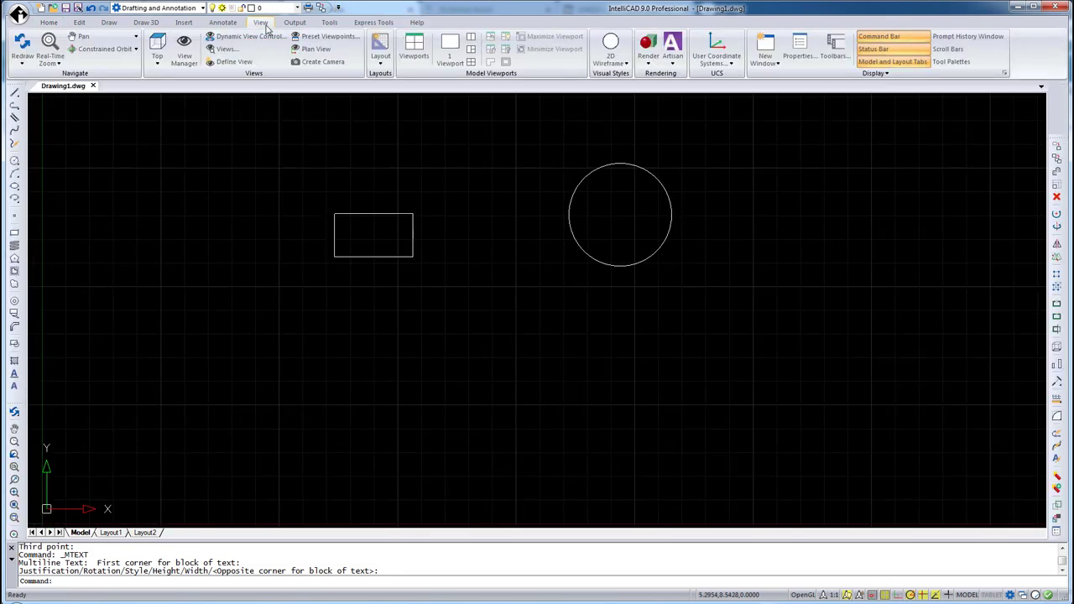
- Switch to the IntelliCAD Classic workspace and toggle the classic menu bar display
left_click(262, 22)
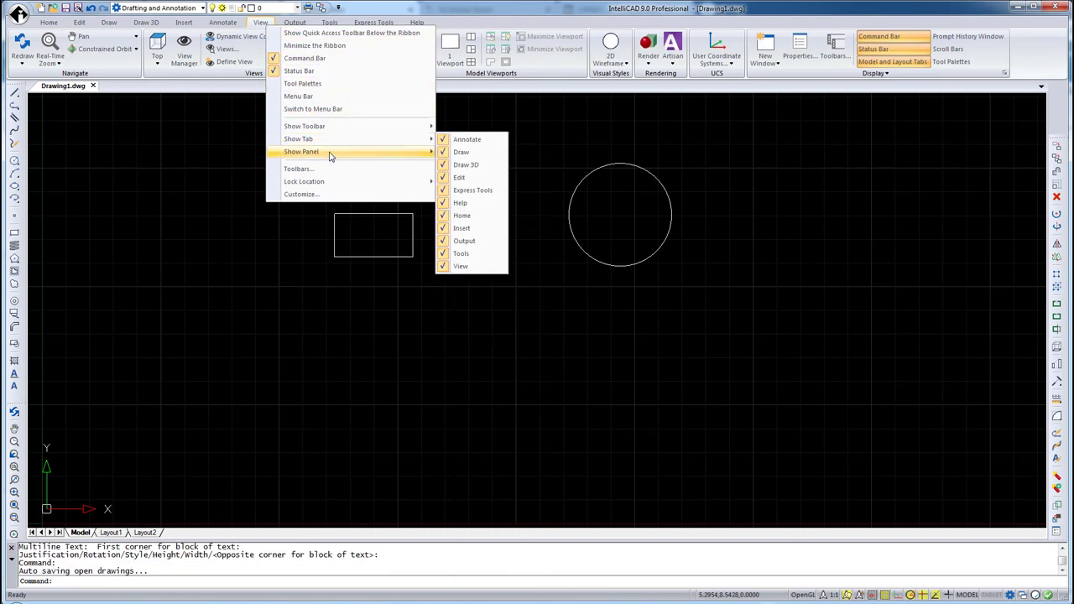
mouse_move(327, 152)
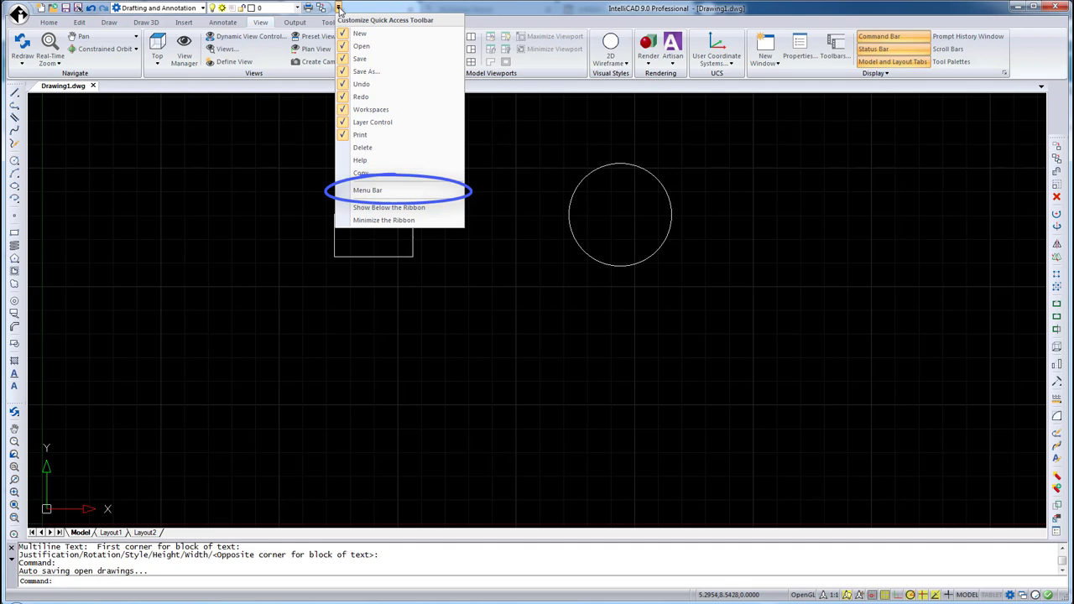
left_click(367, 190)
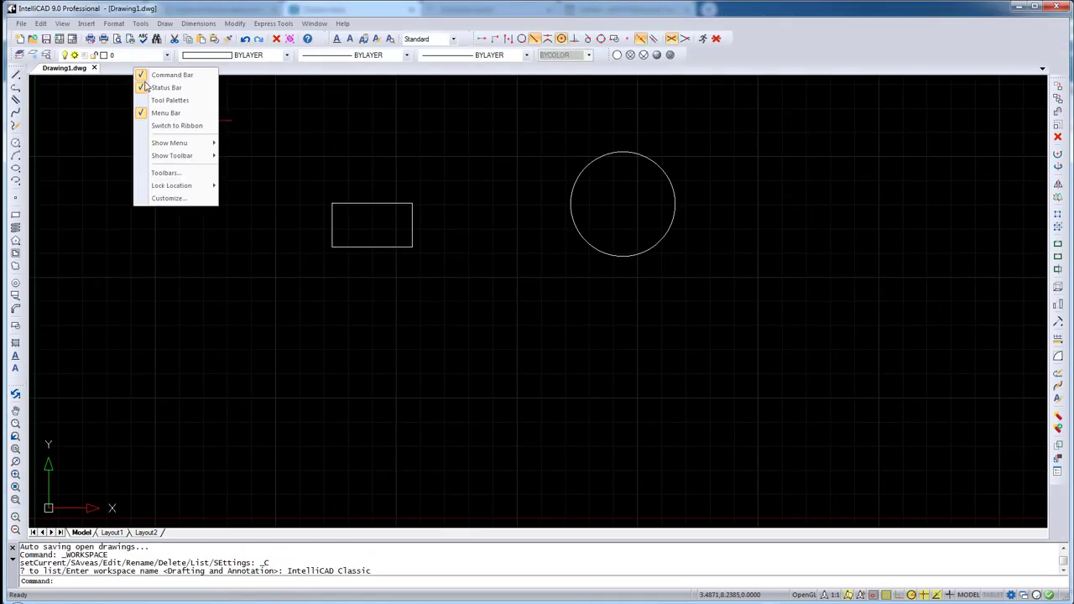
- Move Drafting and Annotation up in the workspace order via Workspace Settings
left_click(172, 155)
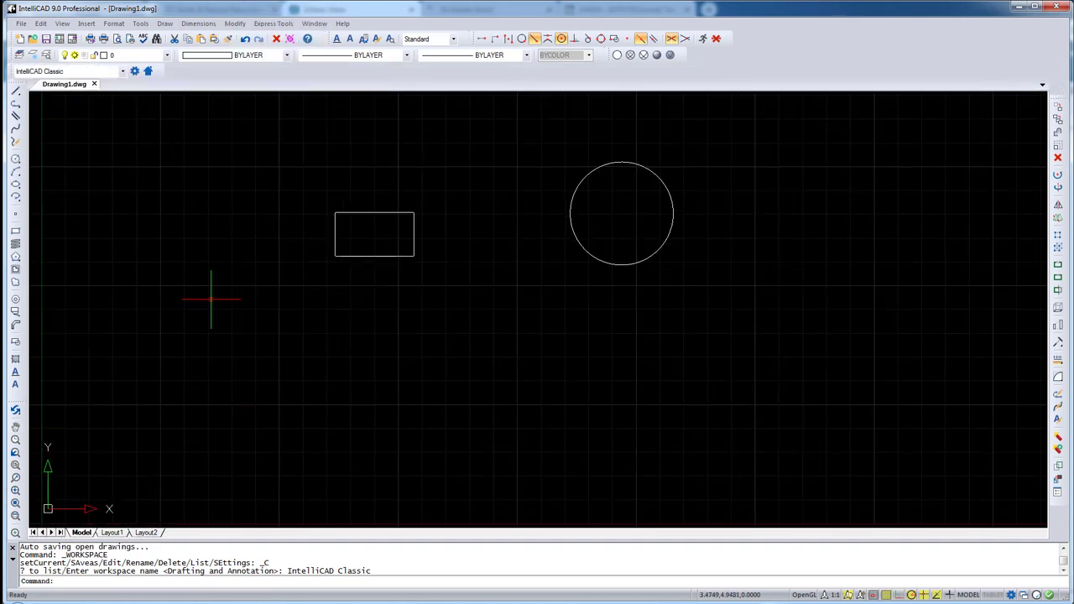
left_click(135, 70)
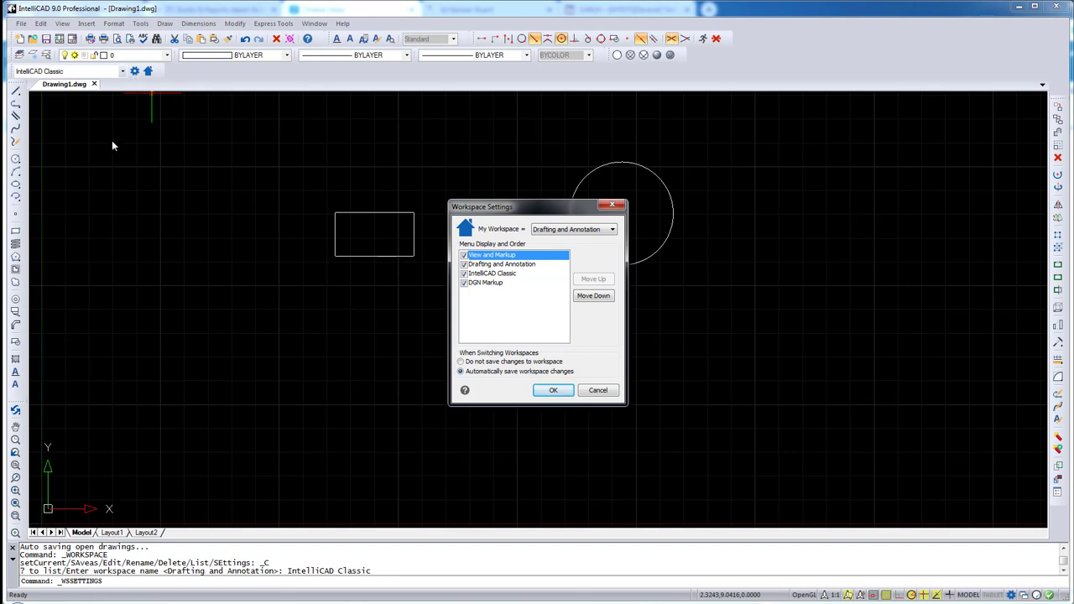
left_click(500, 263)
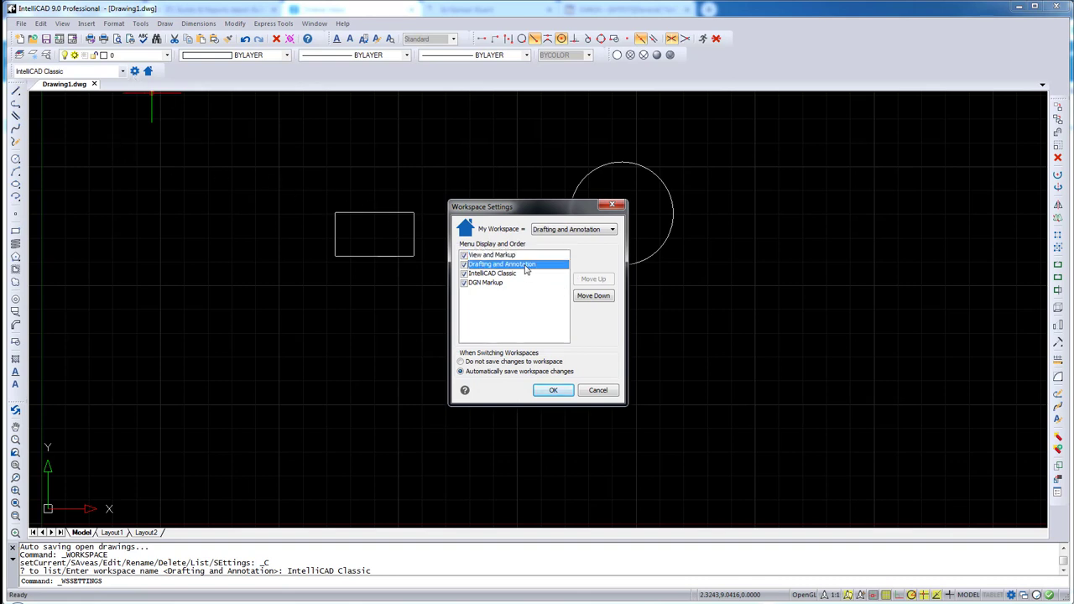
left_click(594, 278)
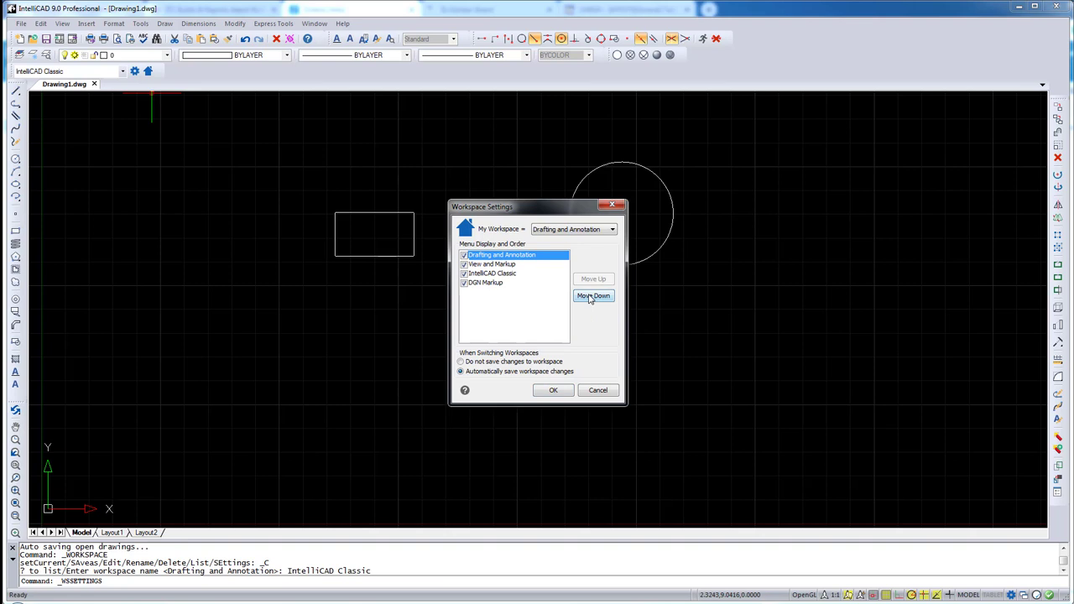
left_click(594, 296)
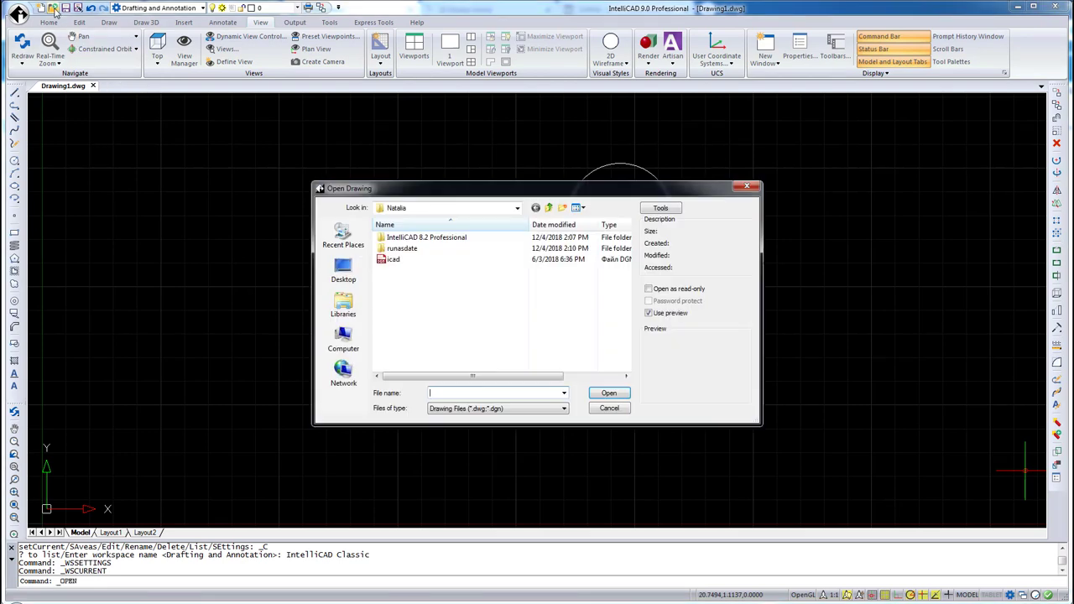
- Open rcad.dgn, switching IntelliCAD into the DGN Markup workspace
left_click(393, 259)
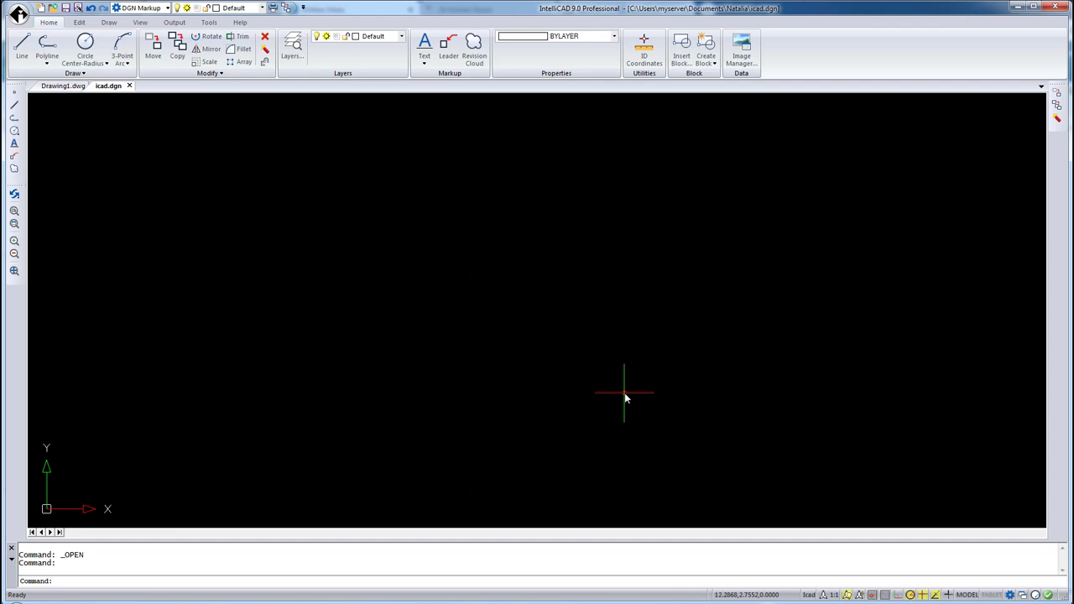
mouse_move(625, 389)
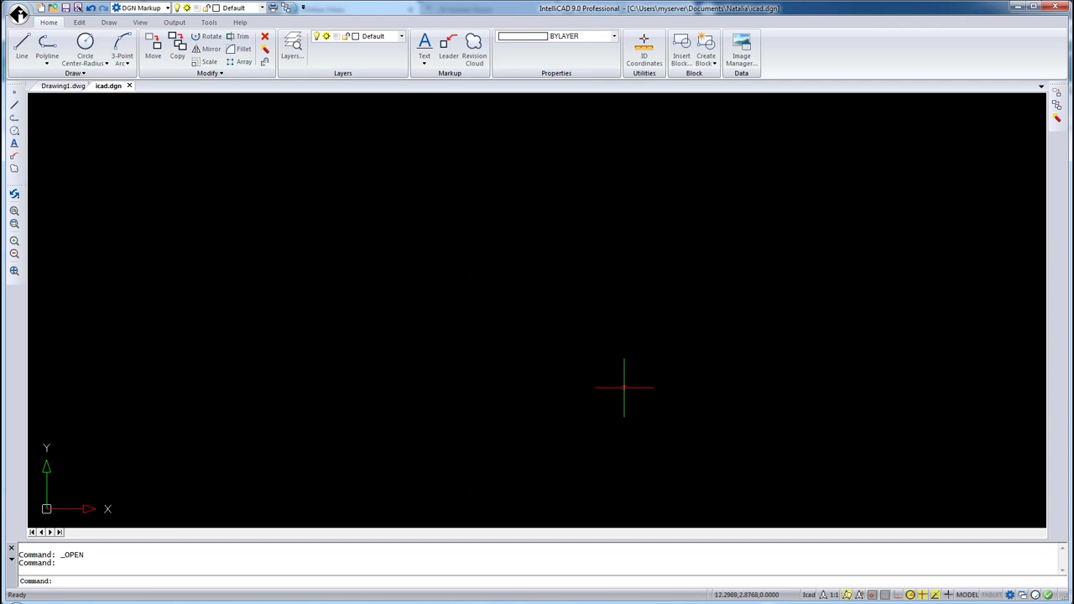
mouse_move(101, 107)
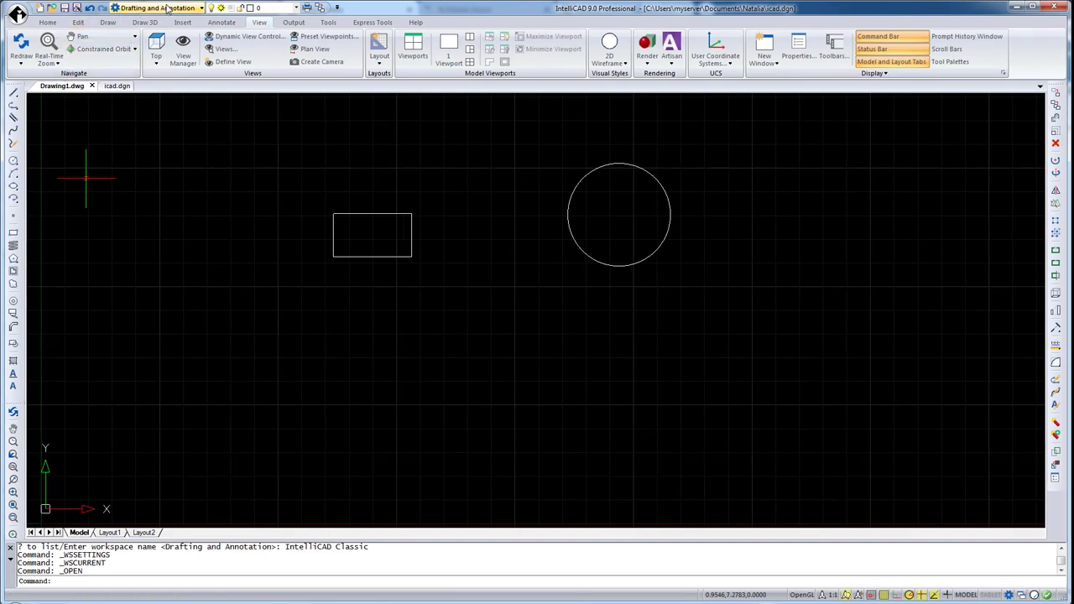
- Close the rcad.dgn drawing tab
left_click(159, 7)
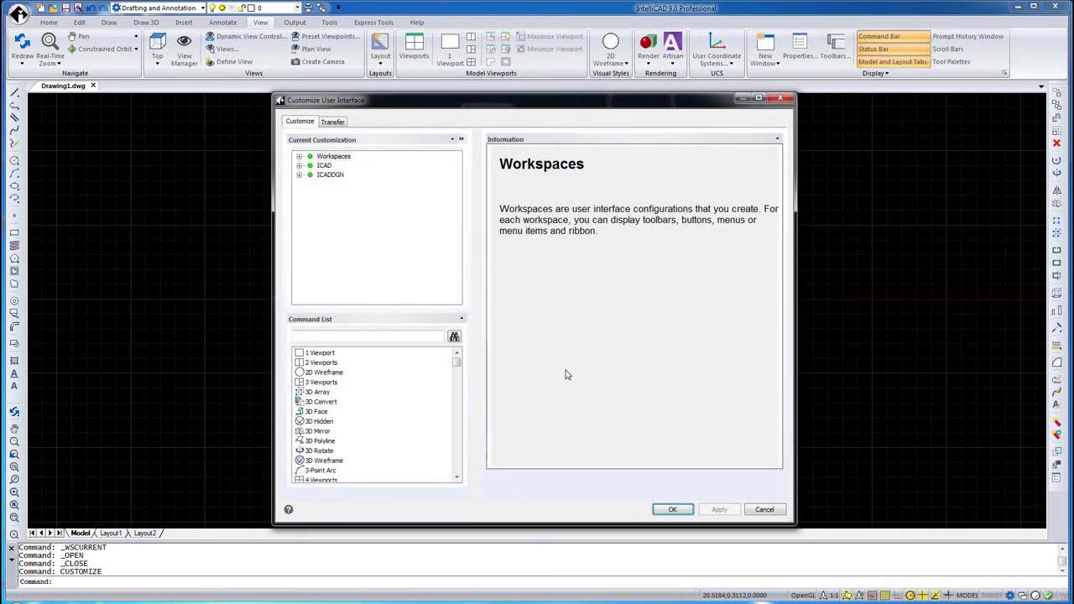
mouse_move(437, 295)
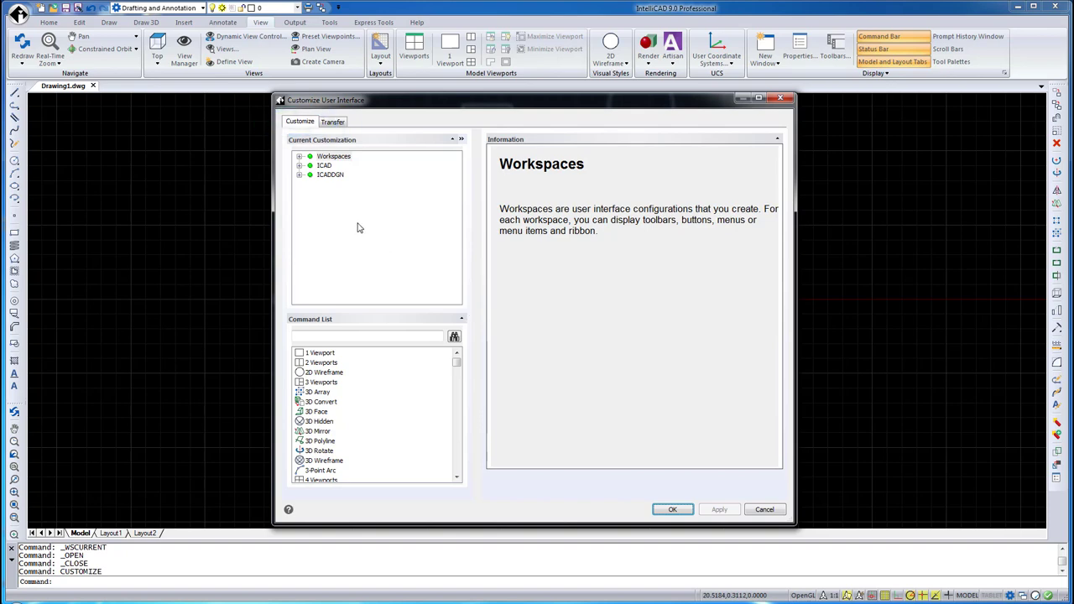
mouse_move(343, 208)
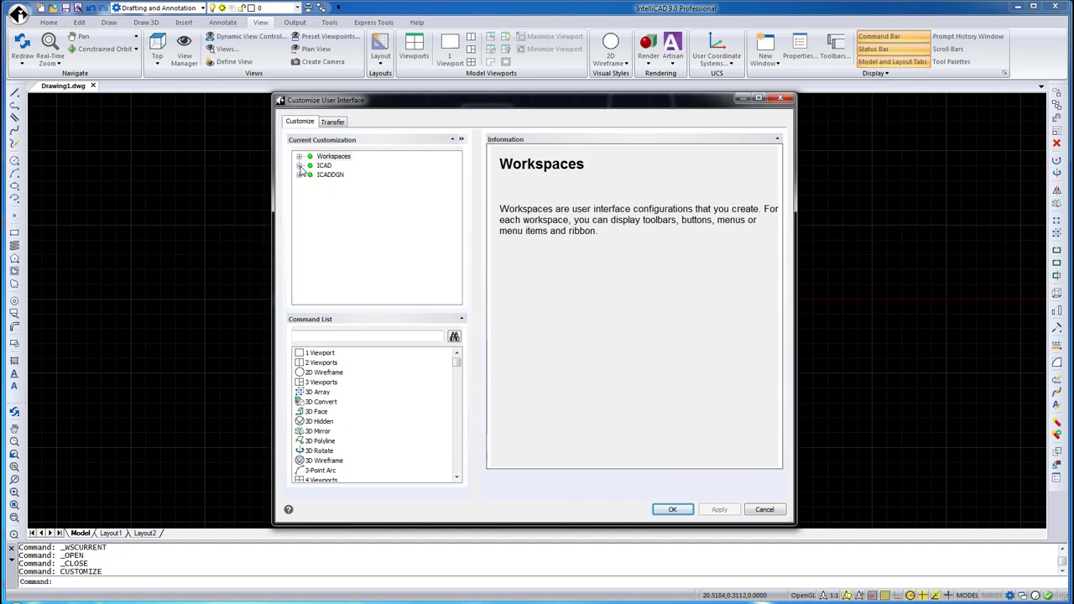
- Create a New Toolbar in the customization tree and inspect one of its command buttons
left_click(301, 166)
type("New Tool")
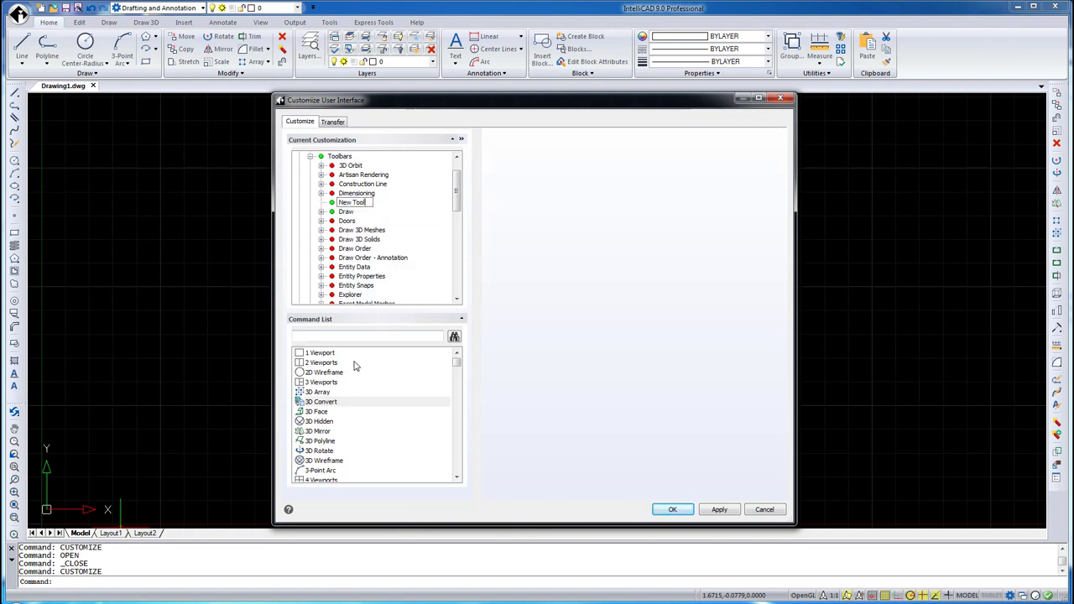
left_click(352, 201)
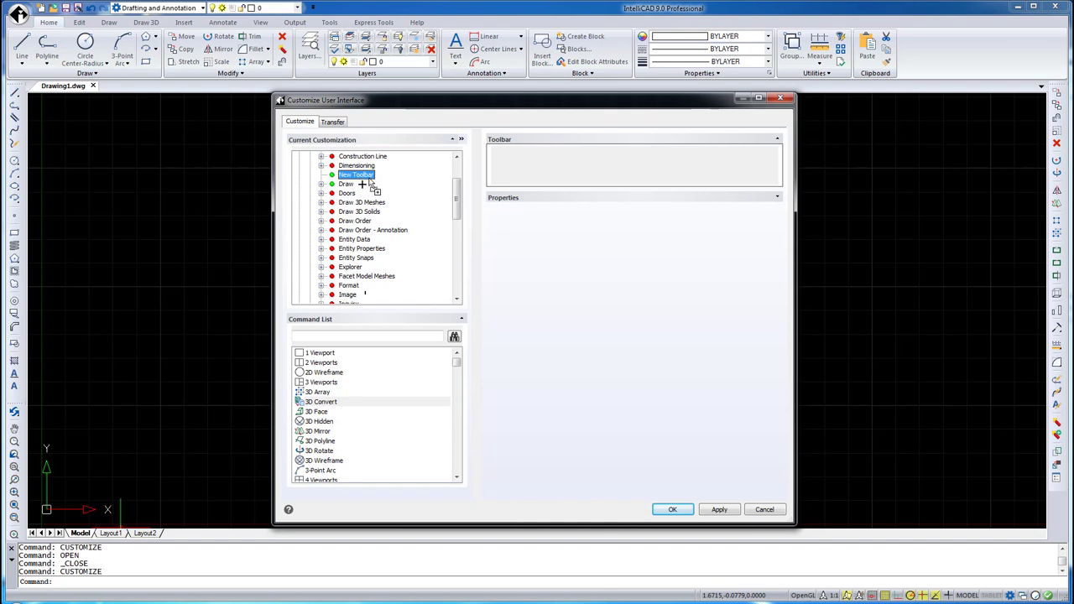
right_click(361, 184)
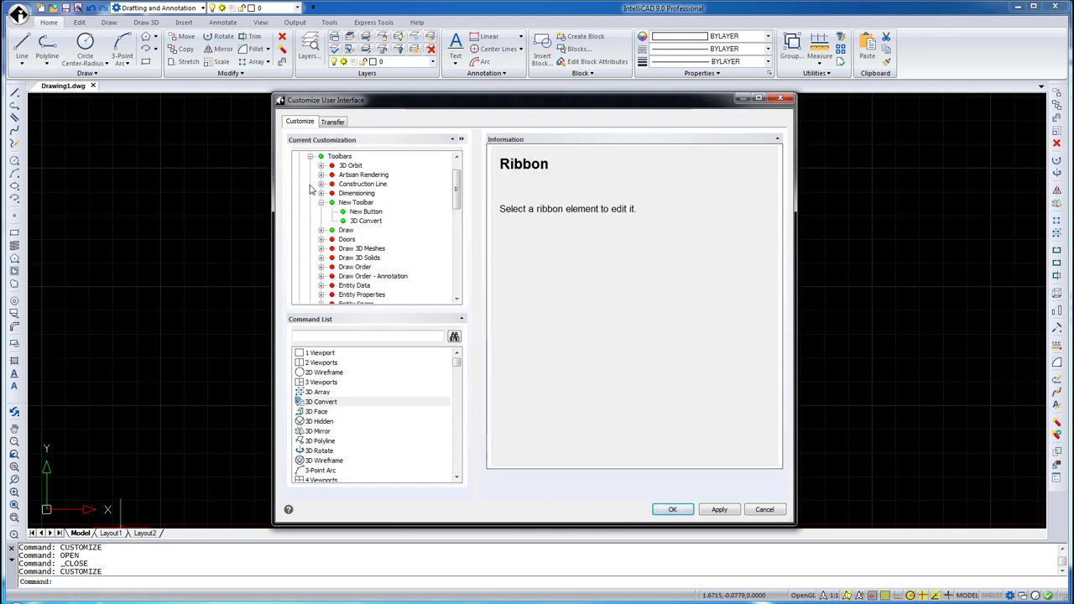
left_click(365, 221)
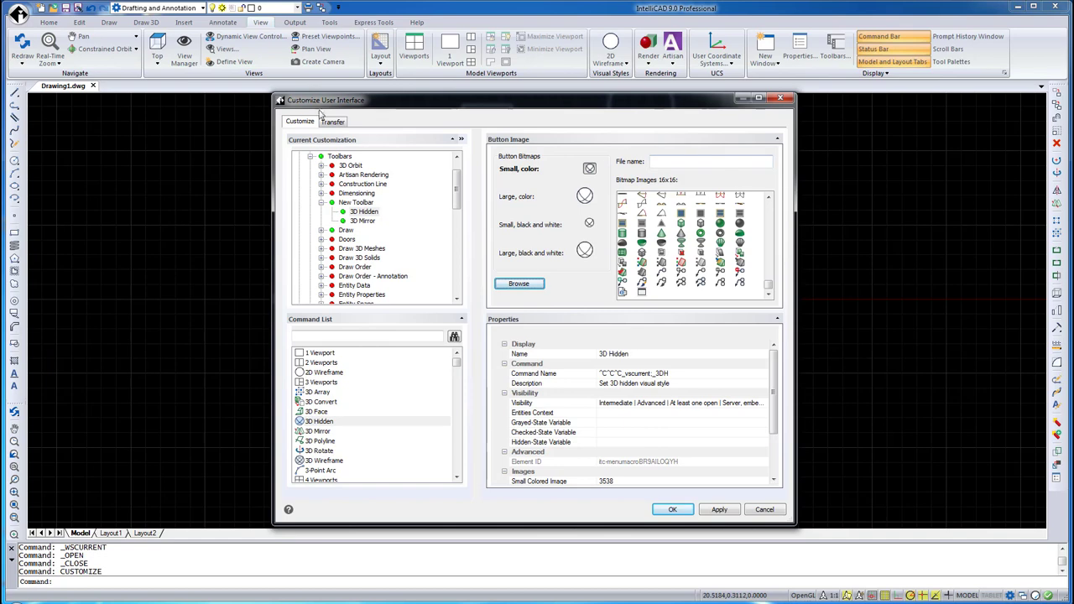
- Show the Transfer view beside intellicad2.cui, then cancel opening another customization file
left_click(332, 121)
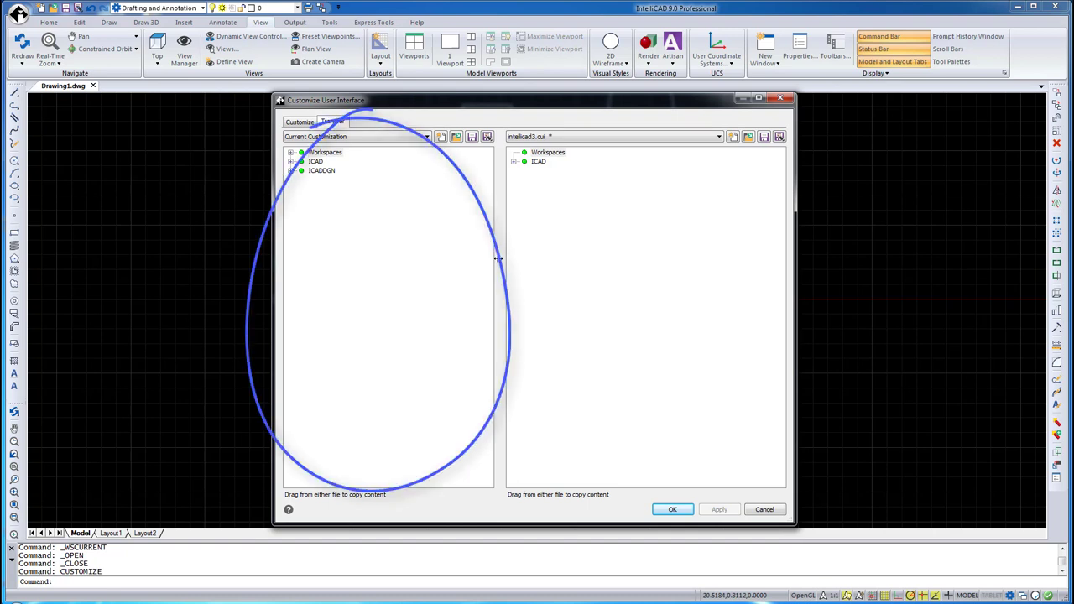
left_click(333, 121)
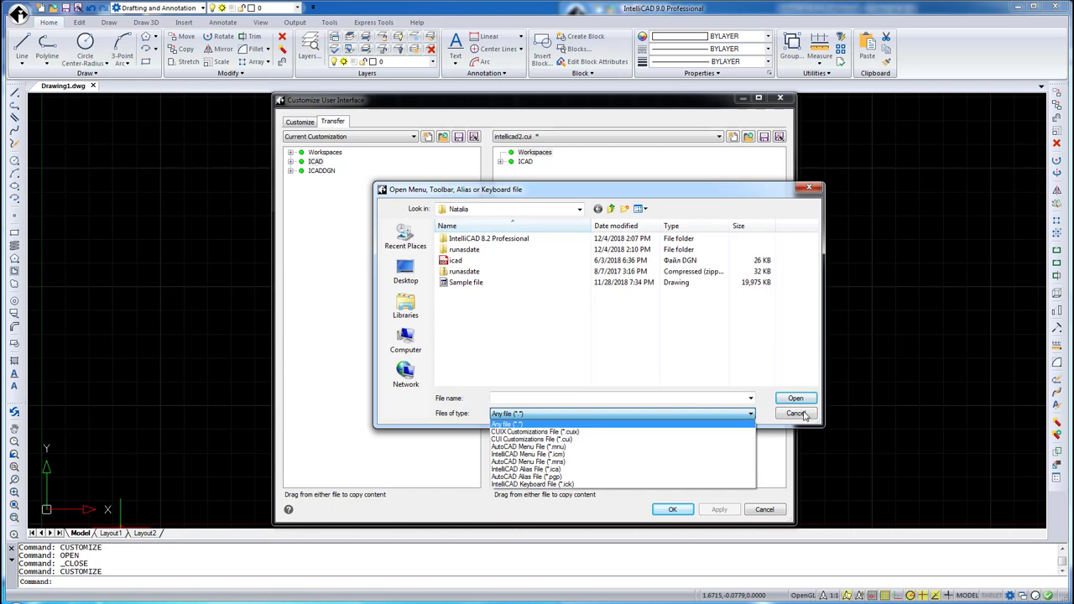
left_click(795, 413)
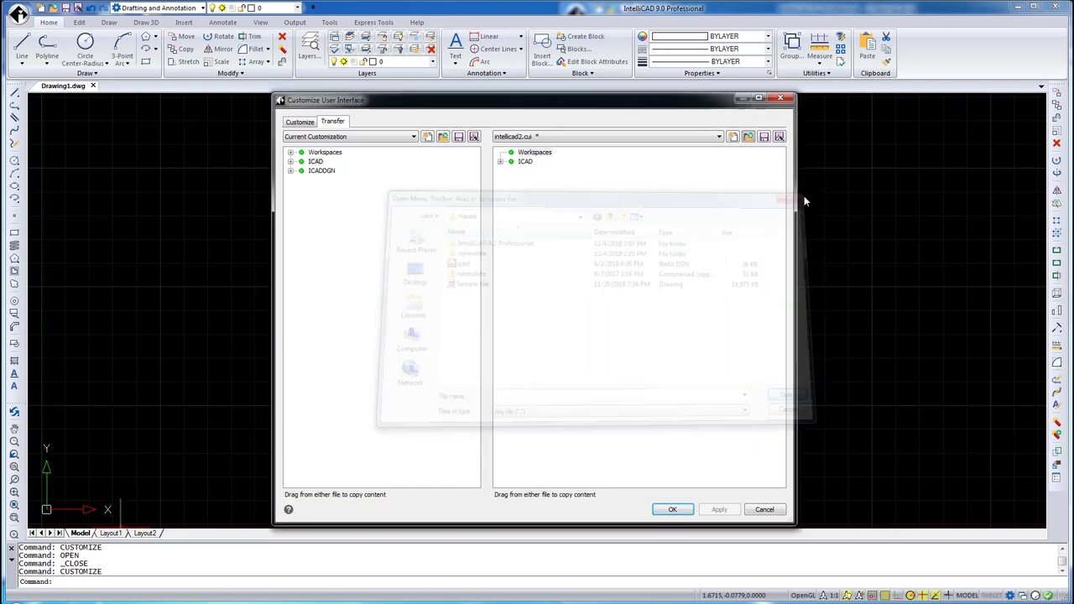
left_click(786, 410)
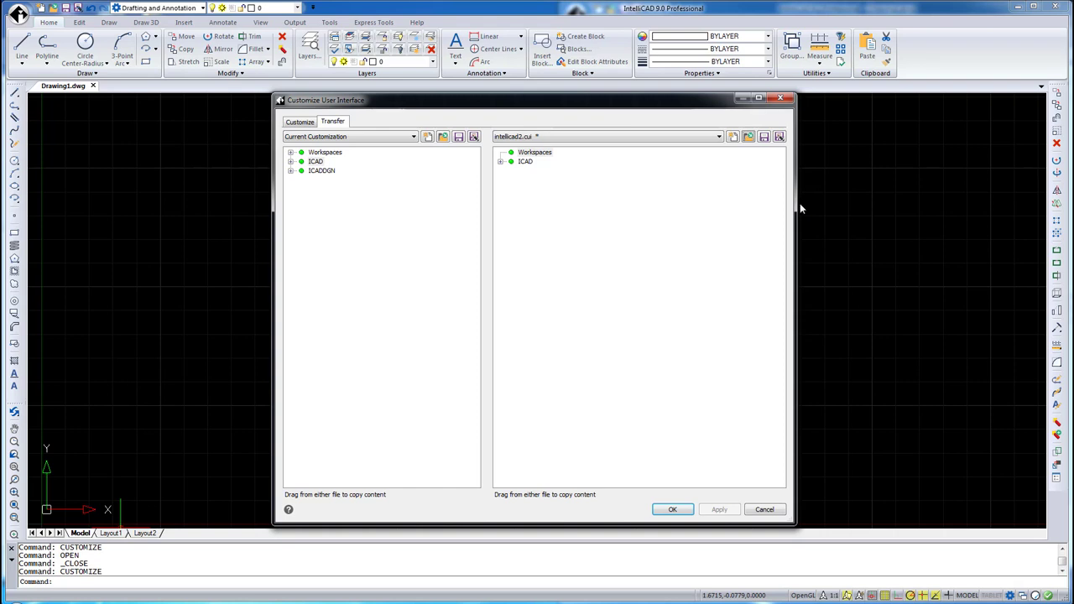
mouse_move(741, 305)
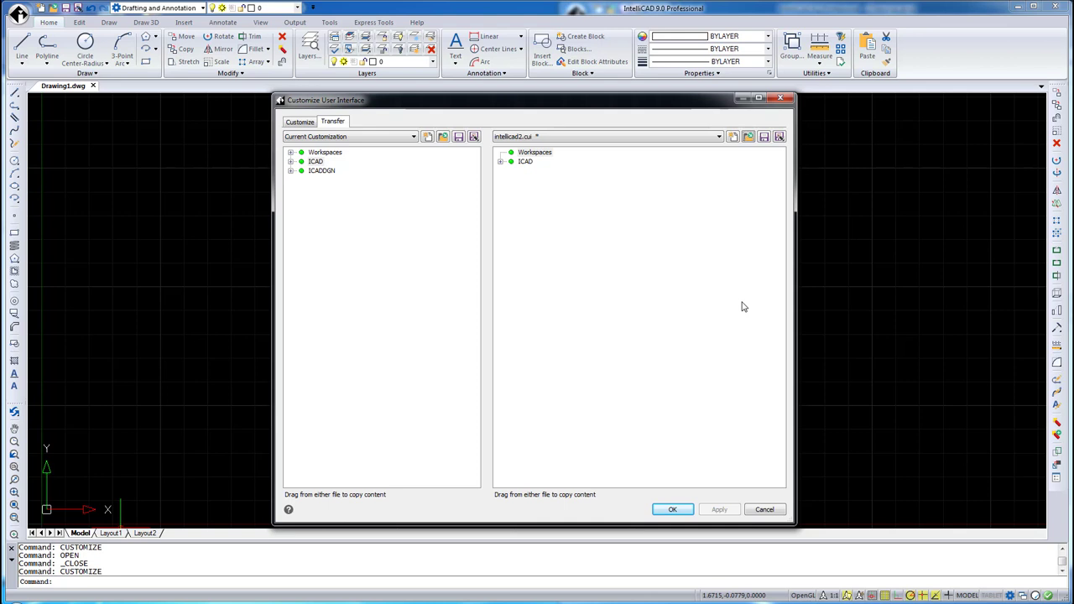
mouse_move(742, 306)
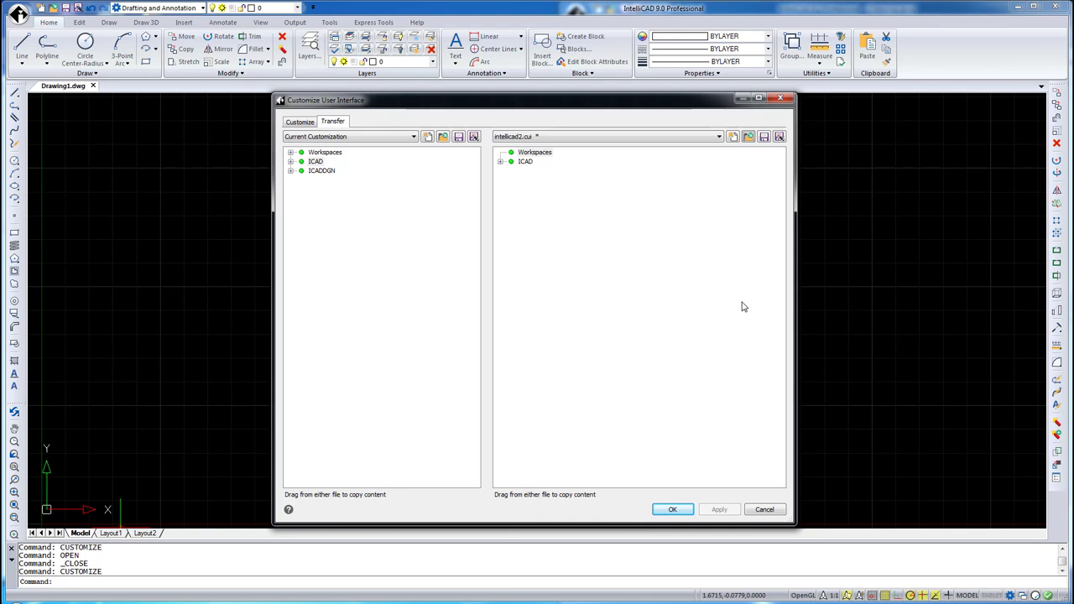